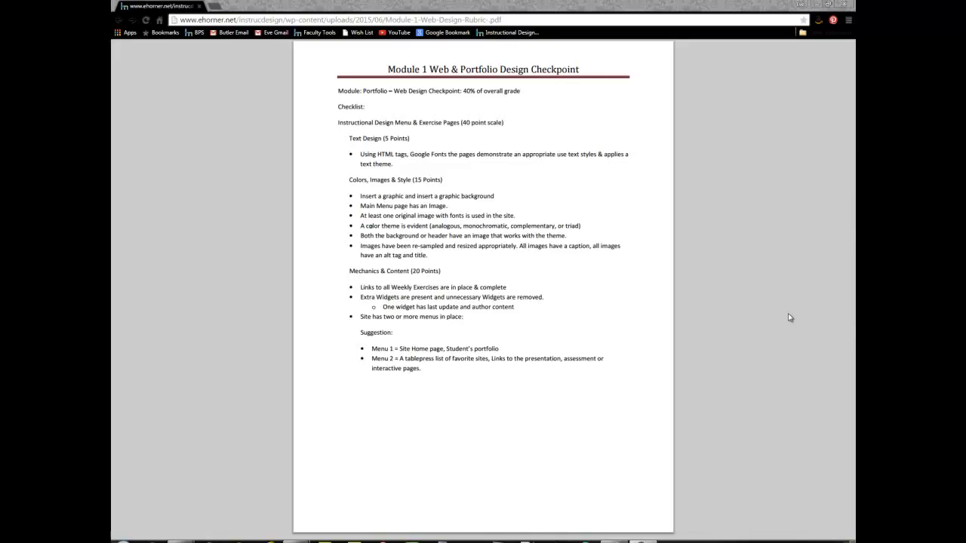
mouse_move(748, 320)
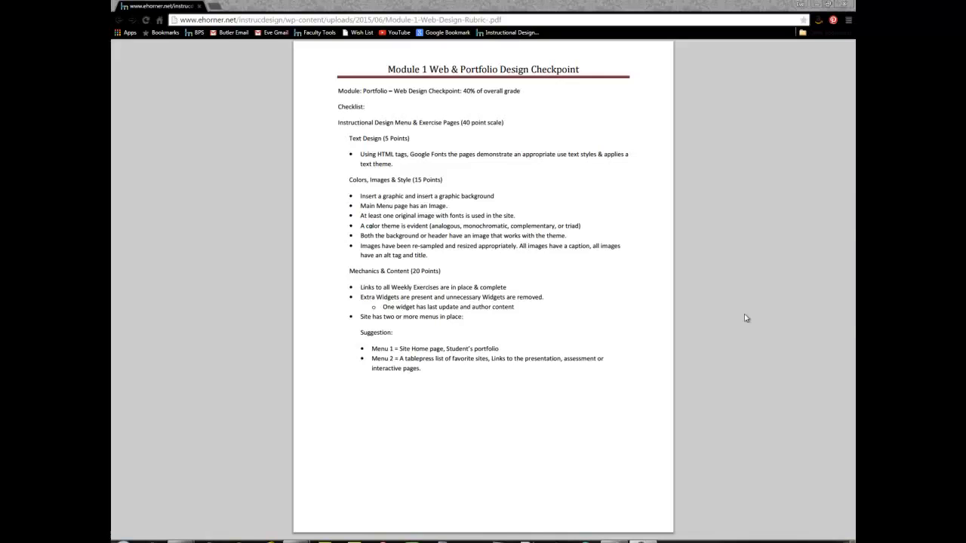
mouse_move(579, 229)
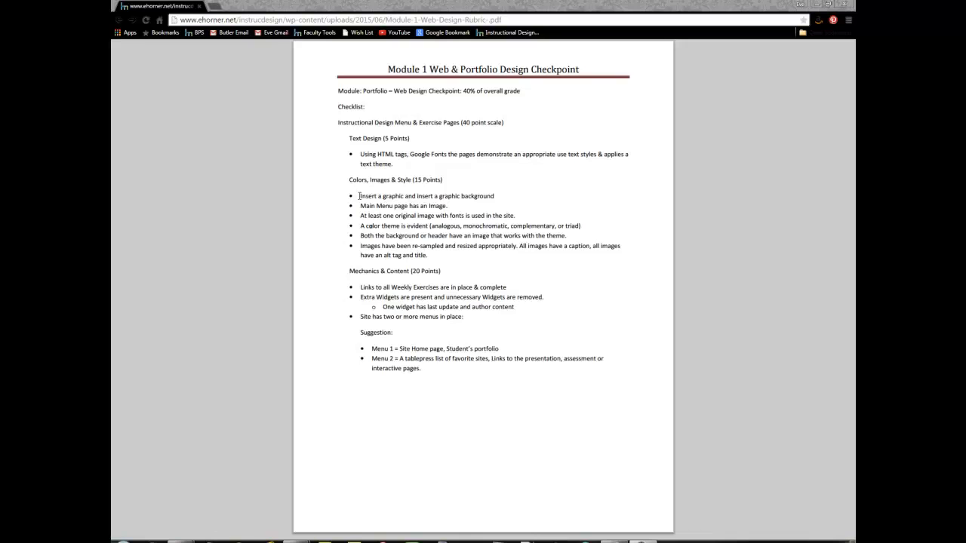
mouse_move(362, 226)
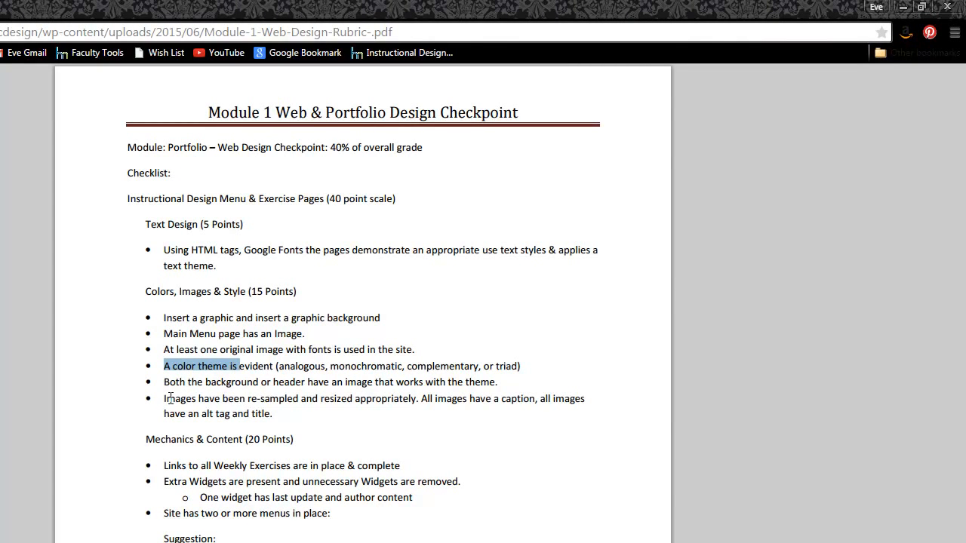
Highlight the colour-theme rubric lines and the site home page text for reference.
left_click_drag(165, 399, 272, 414)
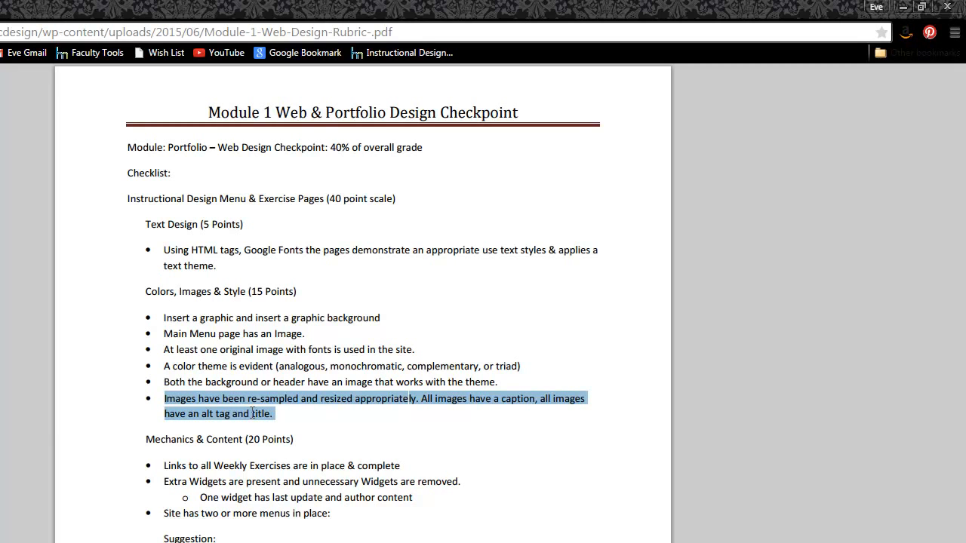
mouse_move(161, 316)
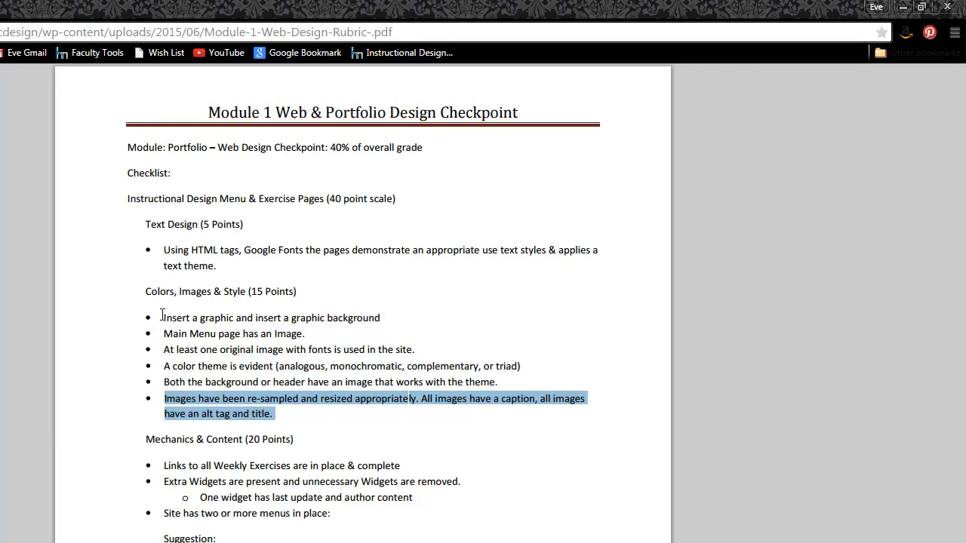
left_click_drag(164, 317, 363, 317)
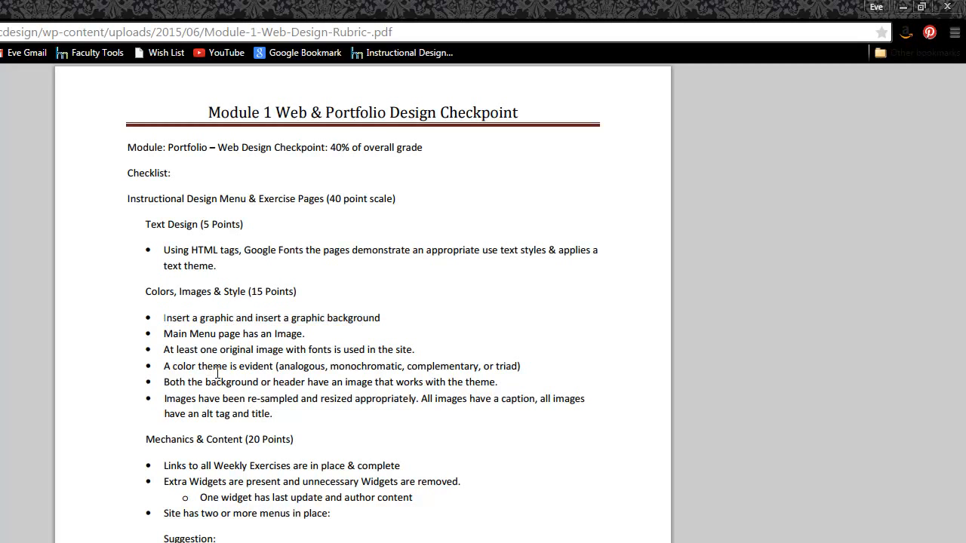
mouse_move(262, 17)
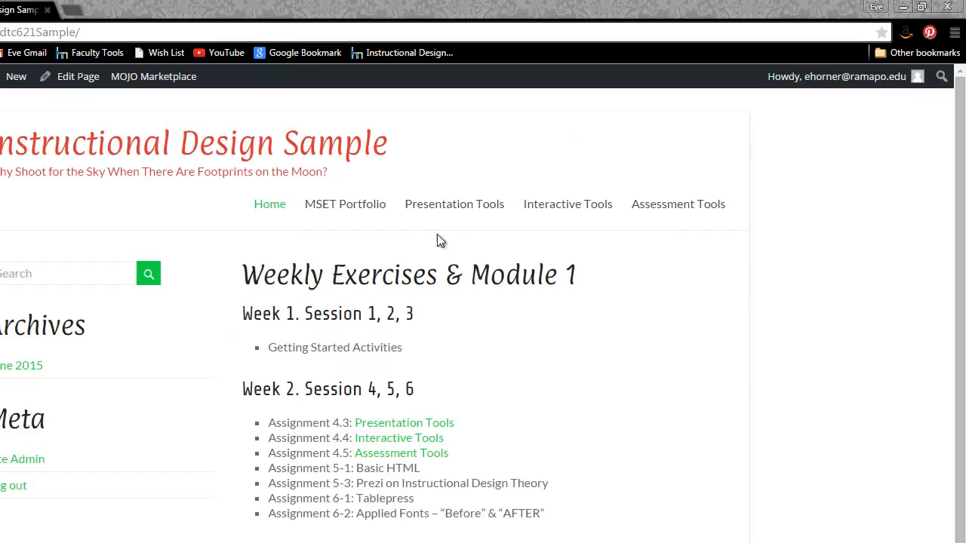
mouse_move(281, 251)
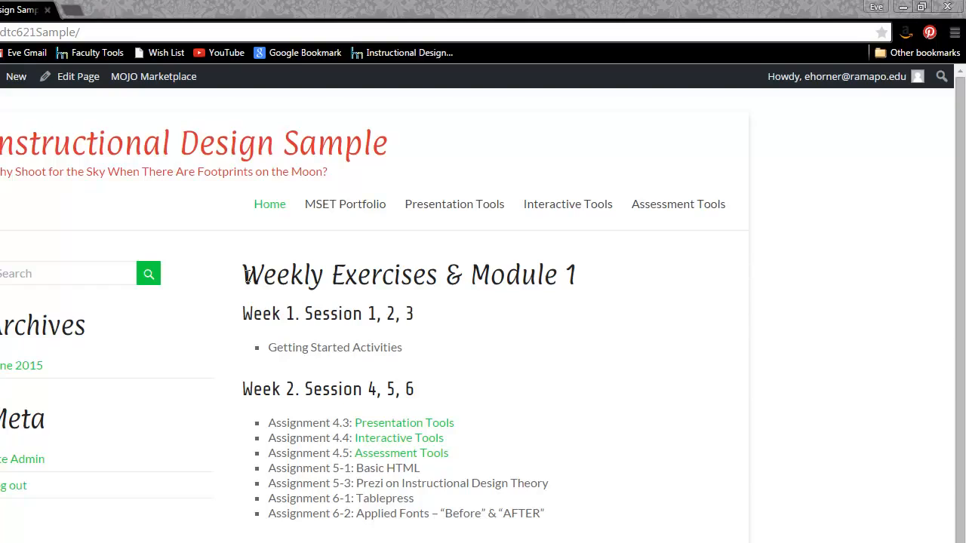
mouse_move(281, 305)
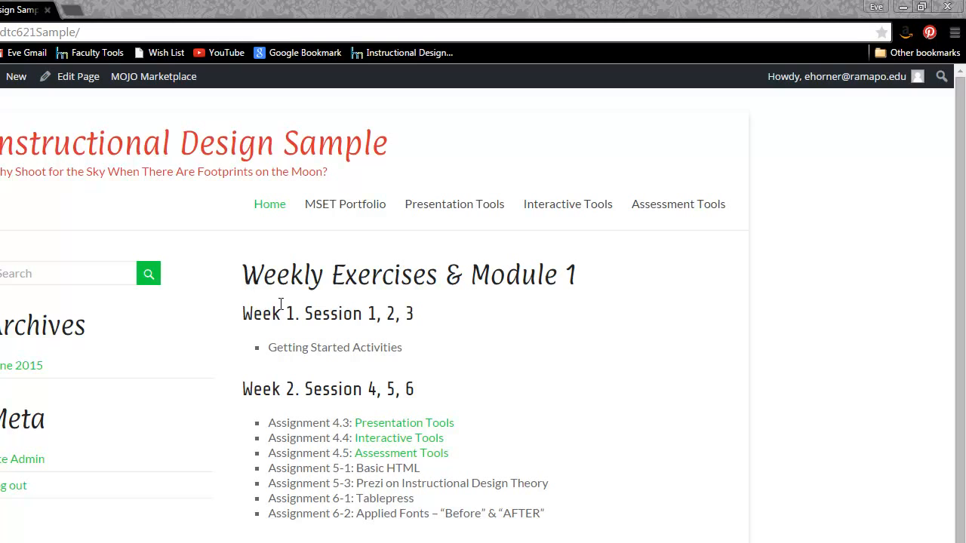
mouse_move(48, 172)
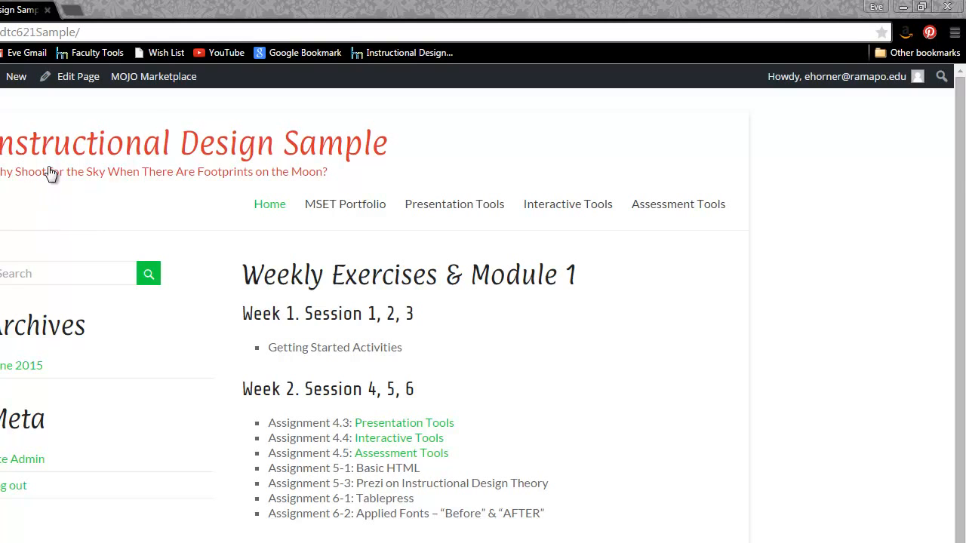
mouse_move(402, 438)
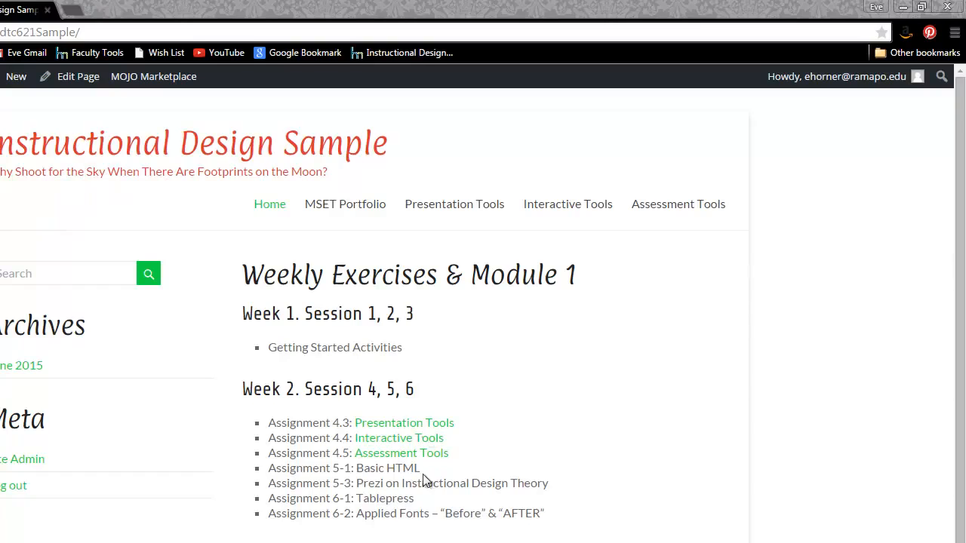
mouse_move(425, 480)
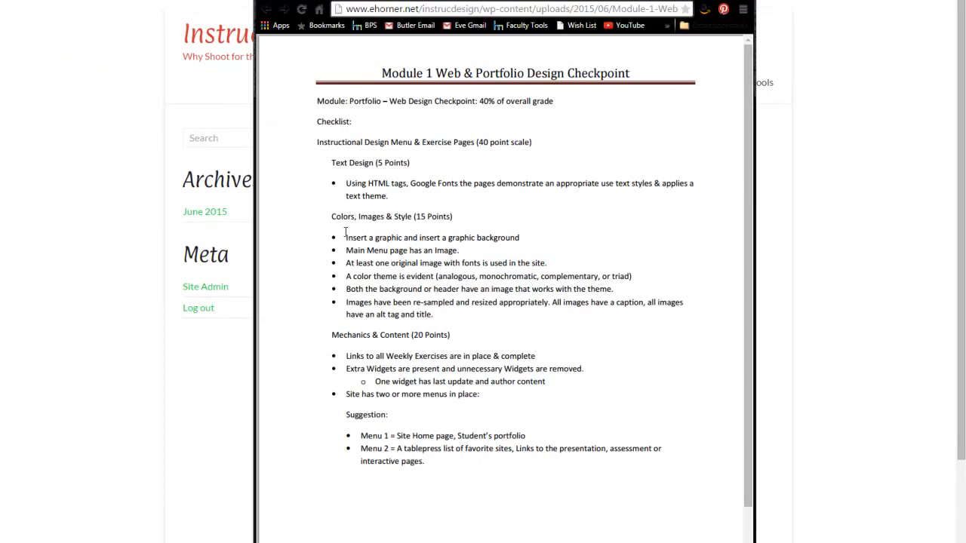
left_click_drag(346, 237, 519, 237)
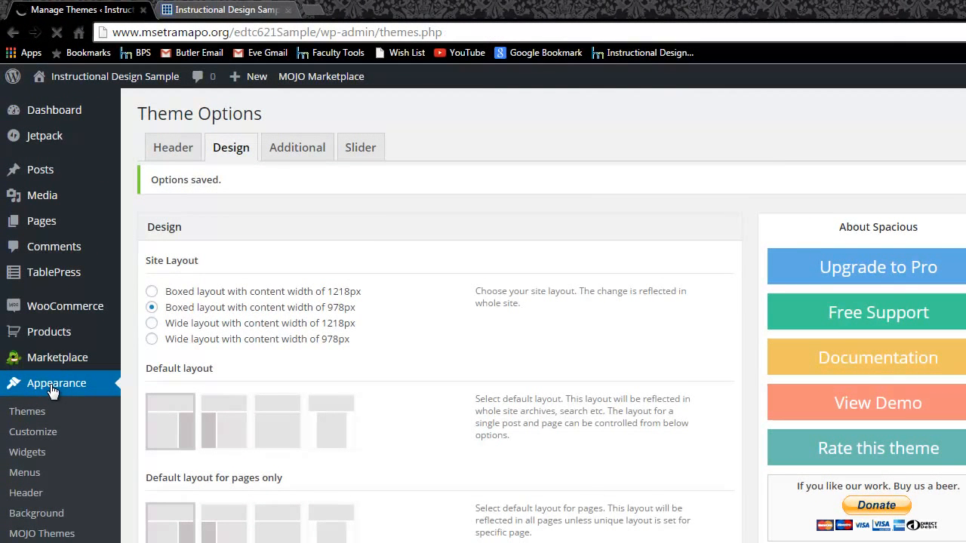
Go to Appearance > Themes and customize the active Spacious theme.
left_click(27, 410)
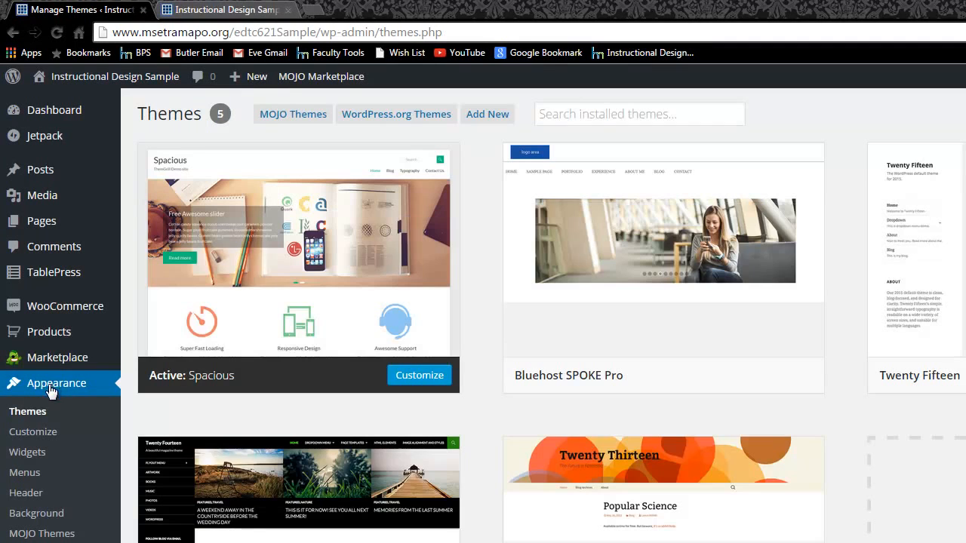
mouse_move(36, 441)
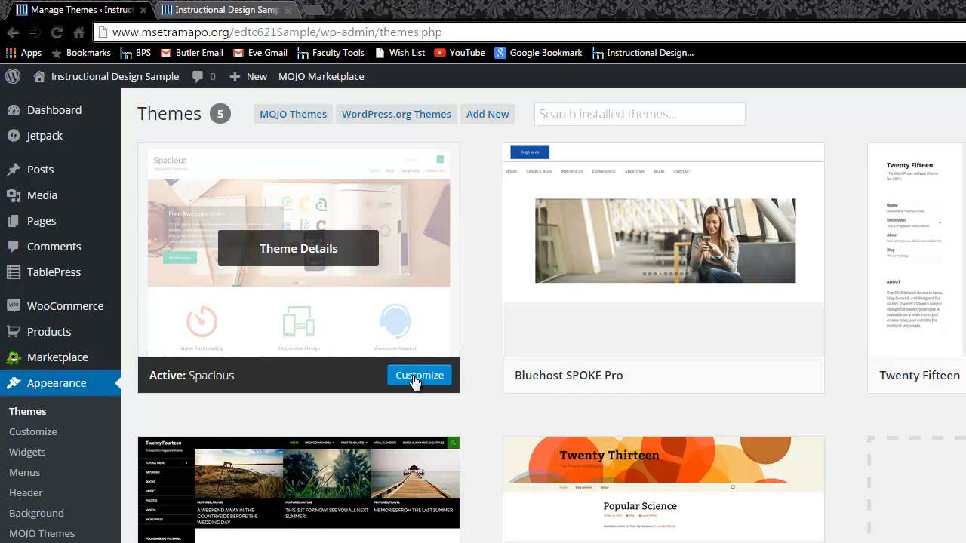
left_click(419, 375)
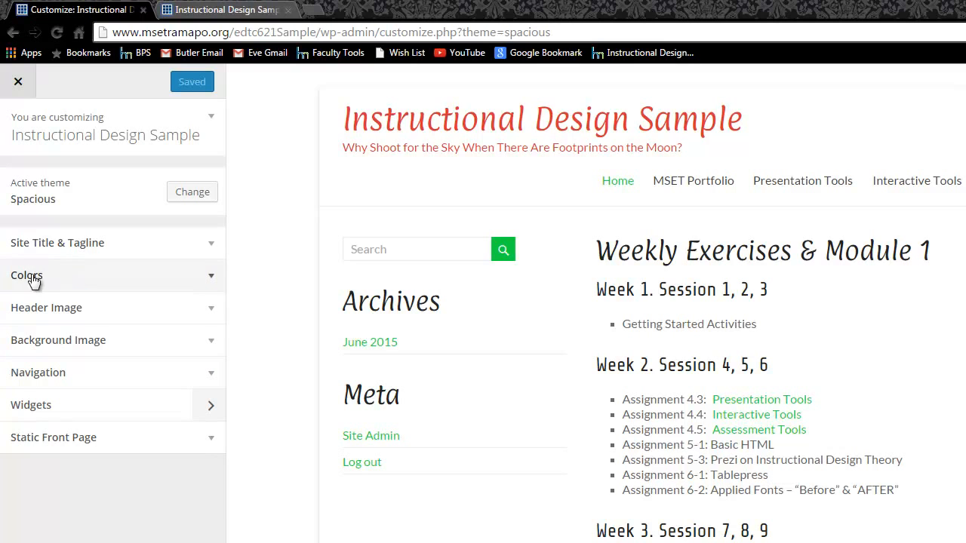
Expand and collapse Site Title & Tagline, then move on toward the Background Image section.
left_click(57, 242)
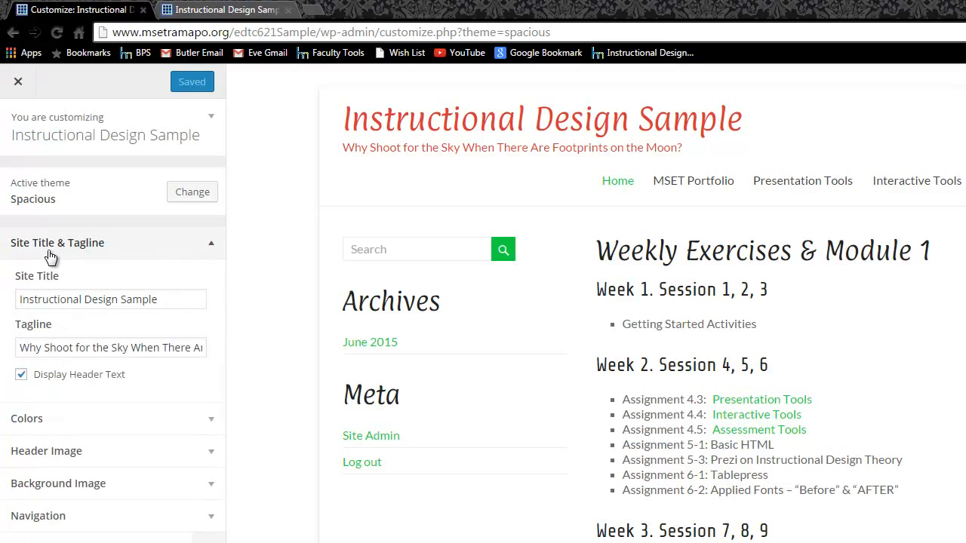
left_click(57, 242)
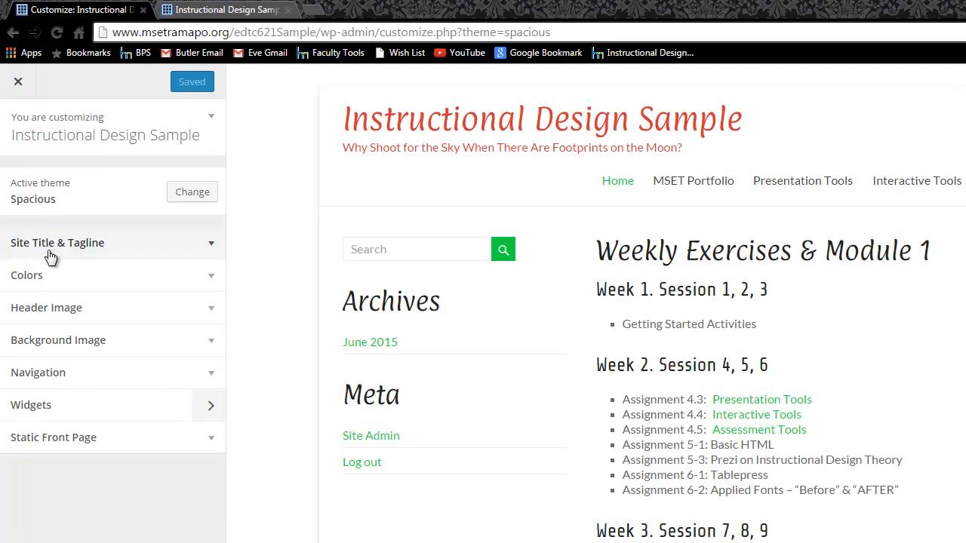
left_click(224, 9)
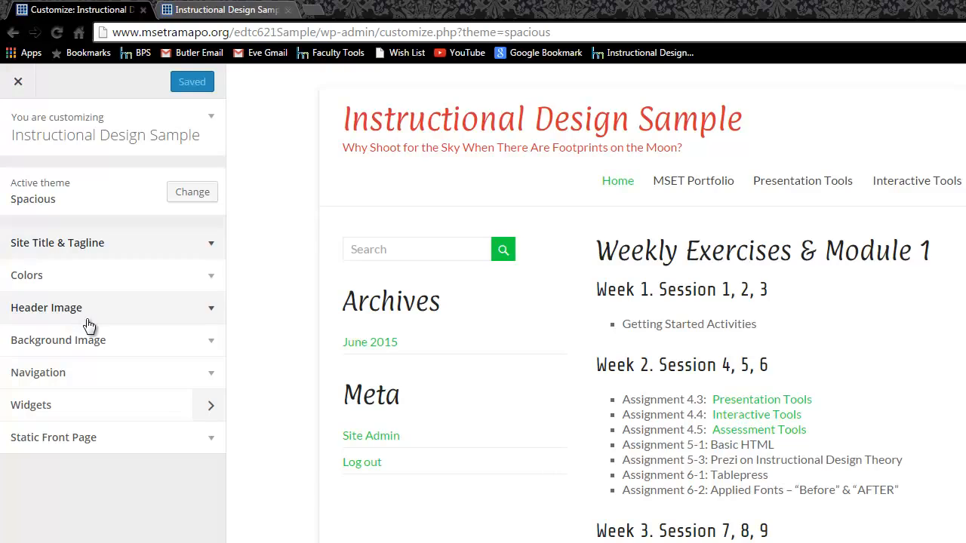
mouse_move(89, 331)
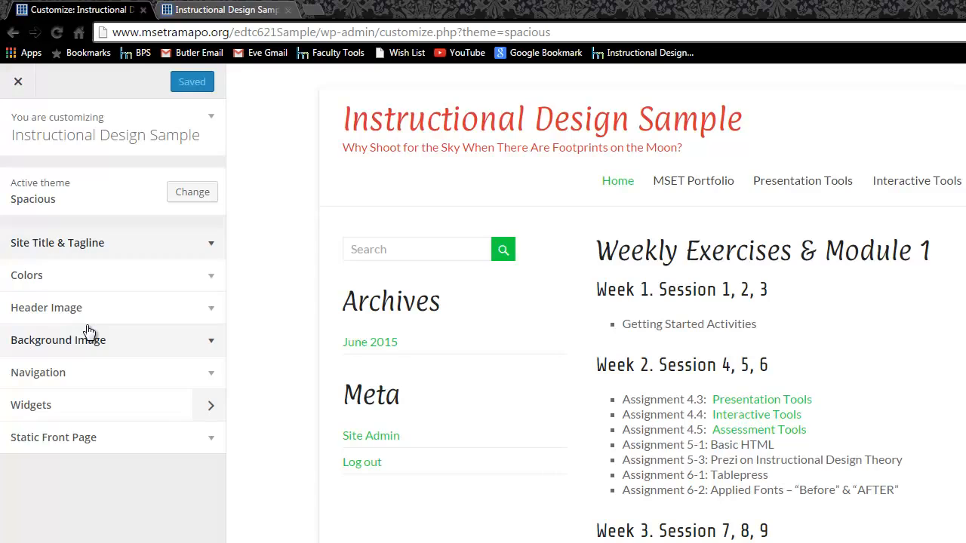
mouse_move(81, 335)
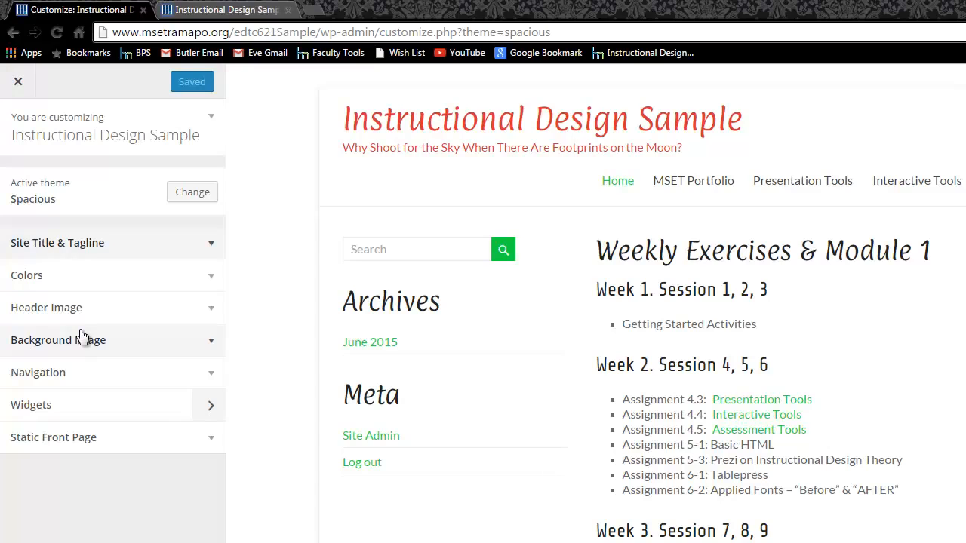
mouse_move(79, 284)
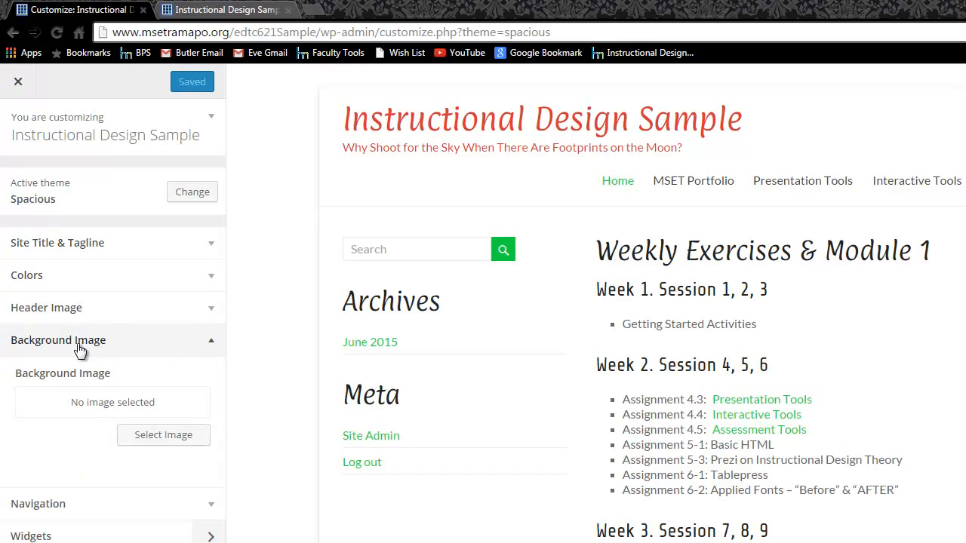
Keep the Background Color on deep blue and close the colour picker.
scroll("down", 3)
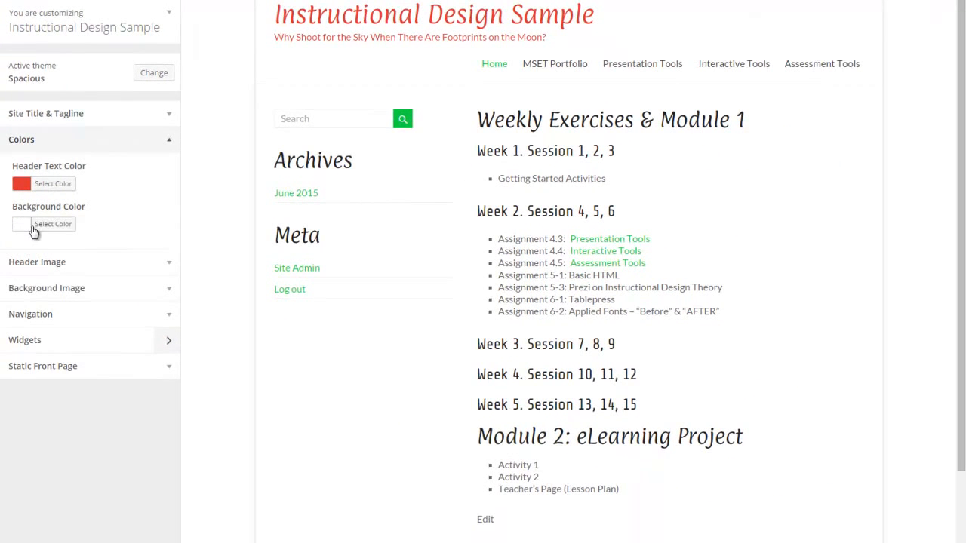
left_click(53, 224)
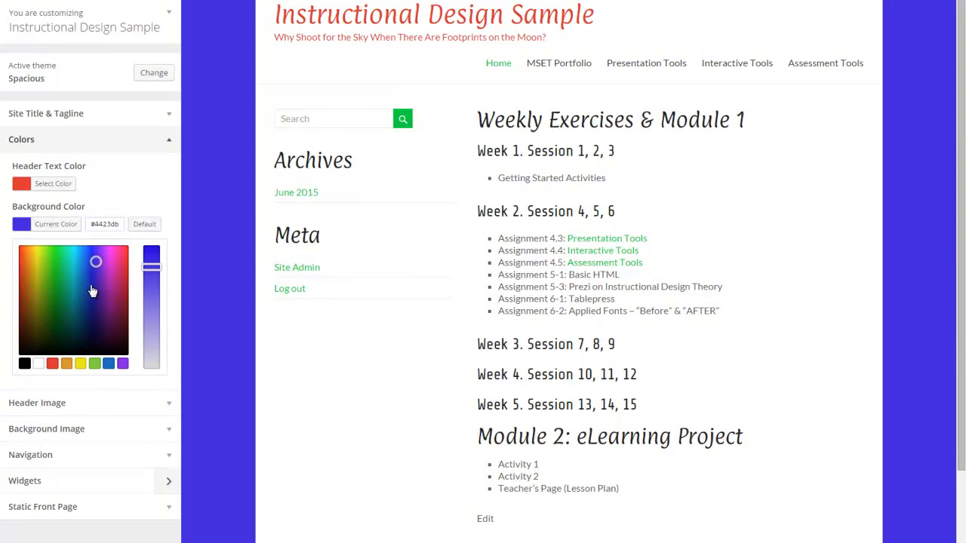
left_click(91, 295)
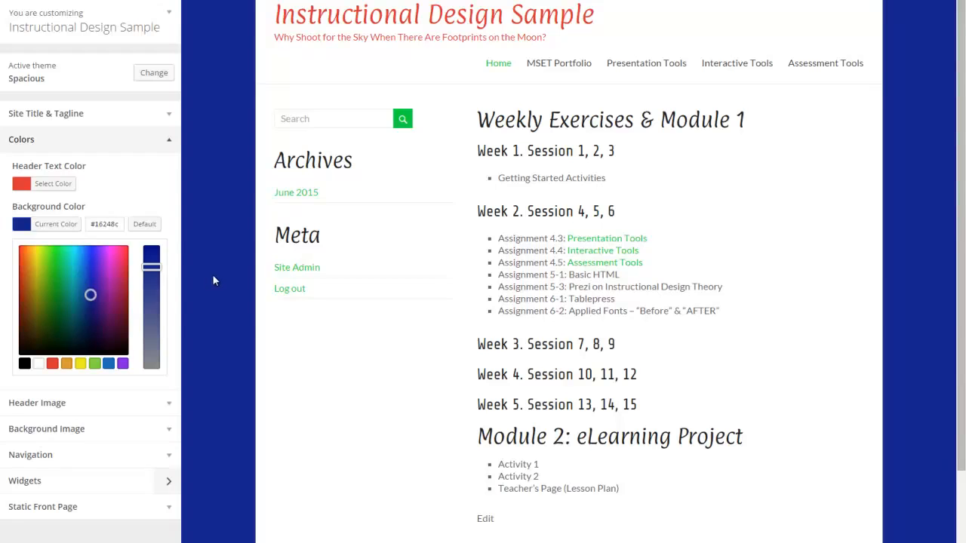
mouse_move(223, 68)
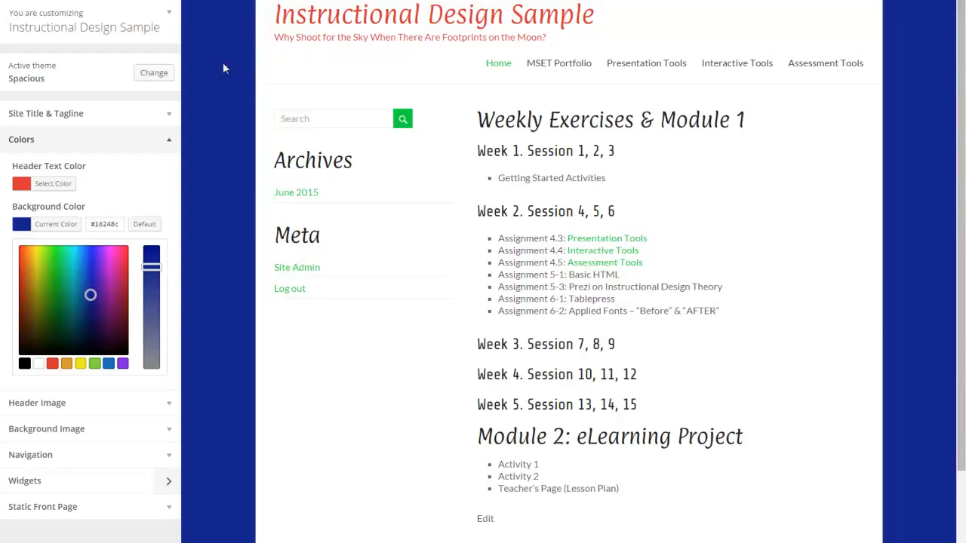
mouse_move(229, 468)
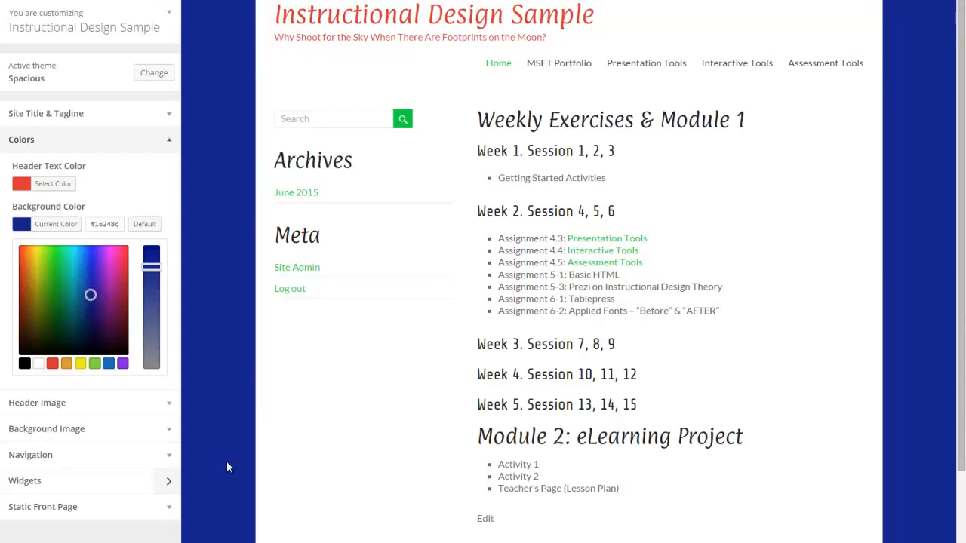
mouse_move(241, 364)
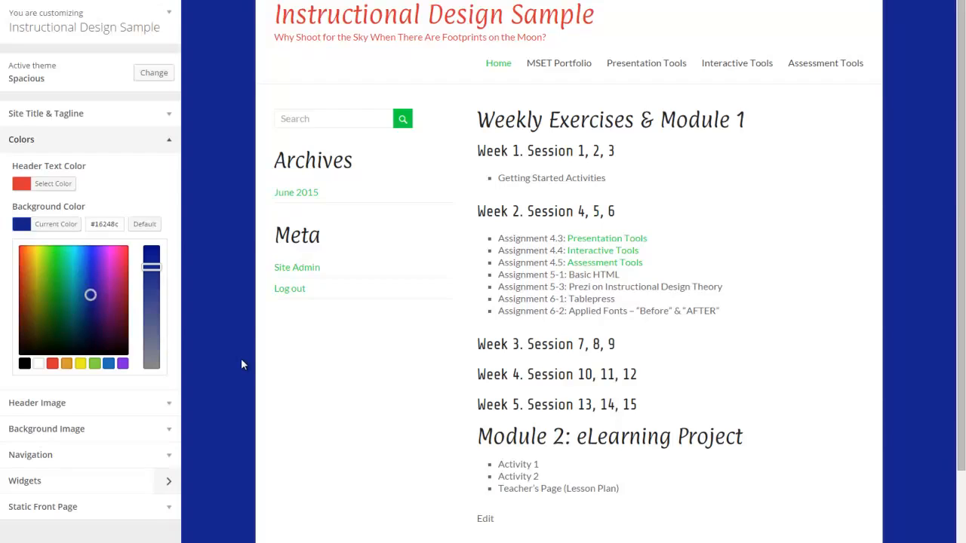
mouse_move(148, 305)
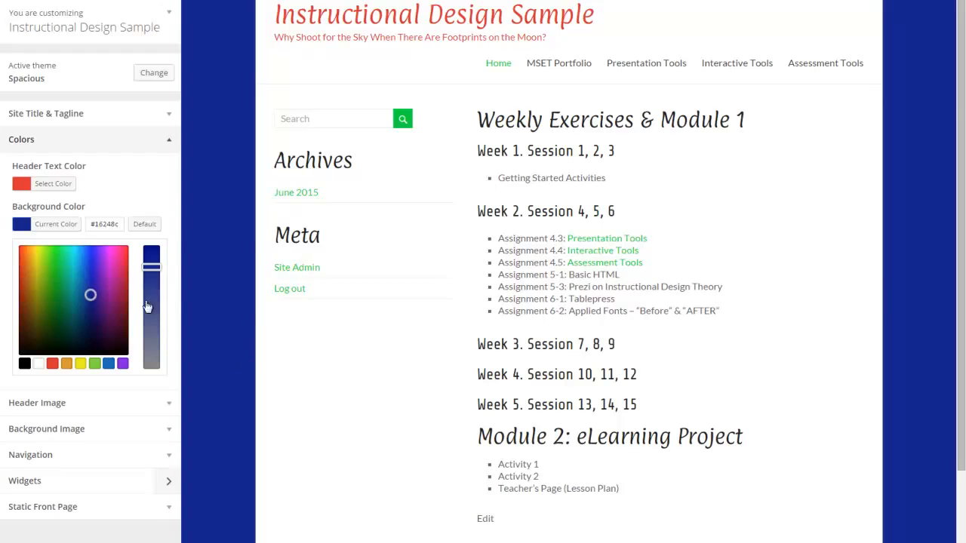
mouse_move(118, 257)
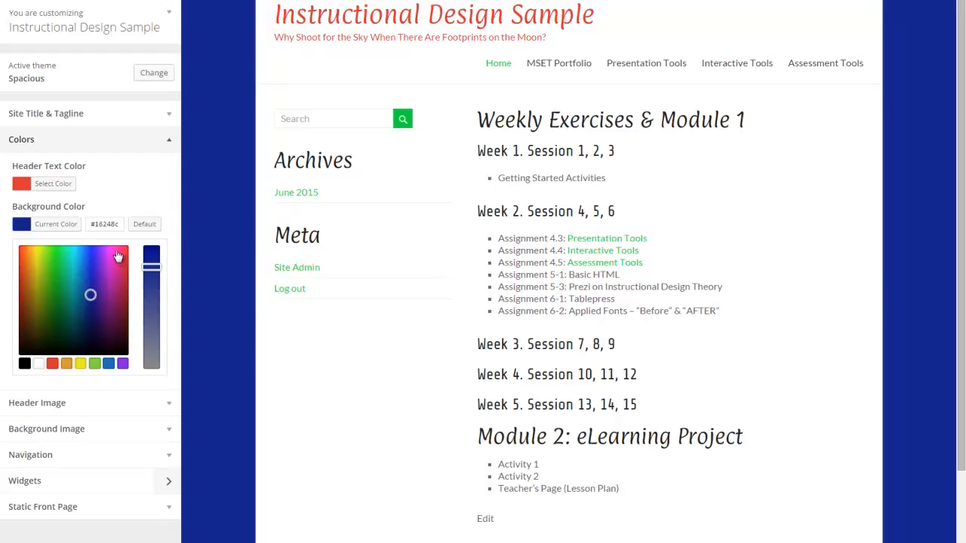
mouse_move(251, 94)
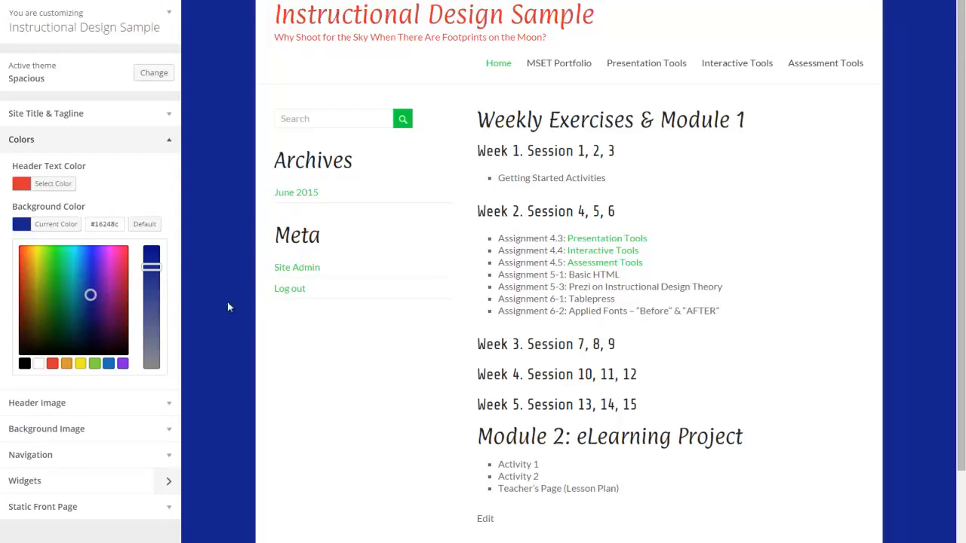
mouse_move(761, 248)
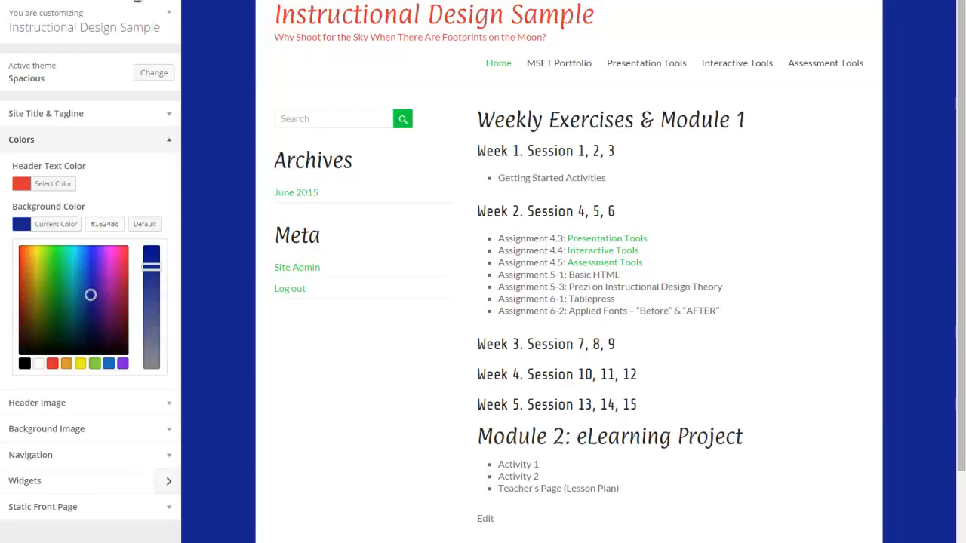
left_click(54, 223)
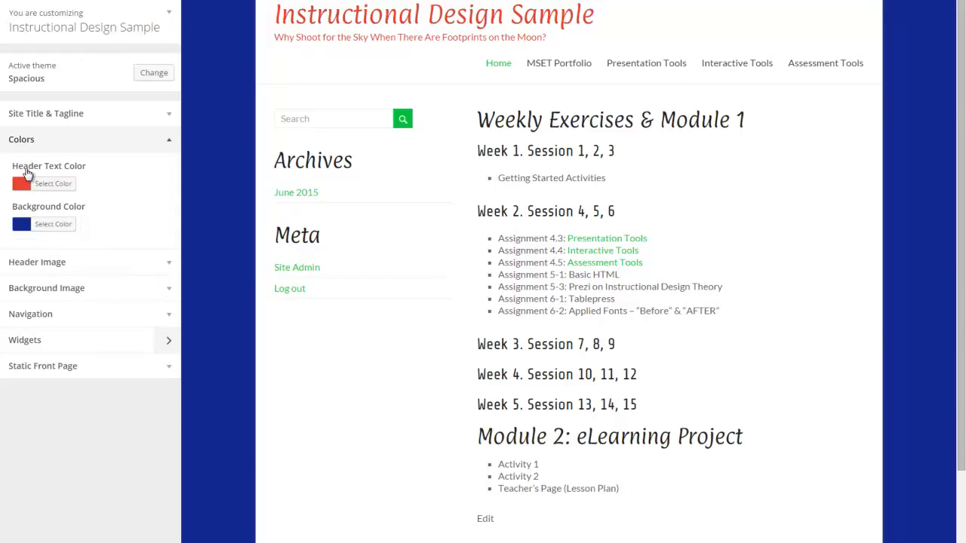
mouse_move(32, 188)
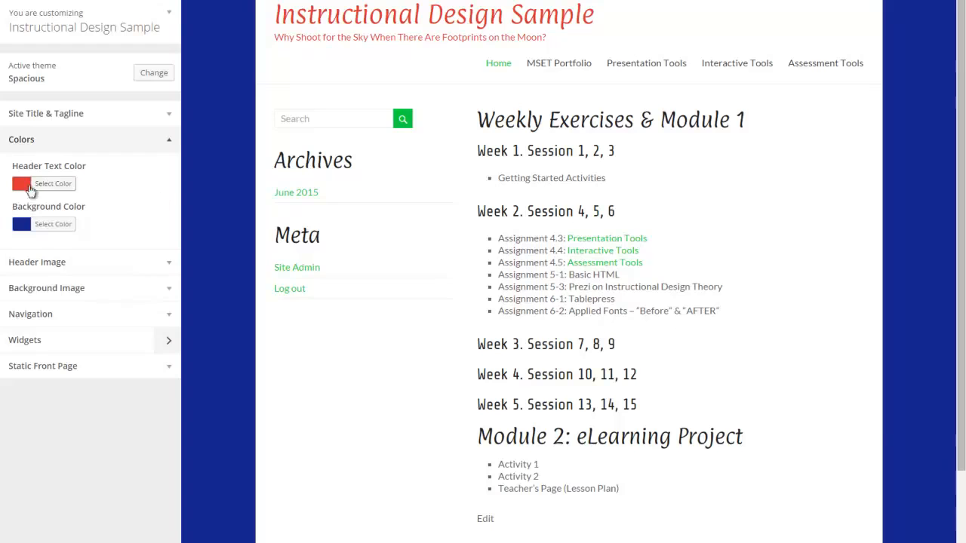
mouse_move(53, 195)
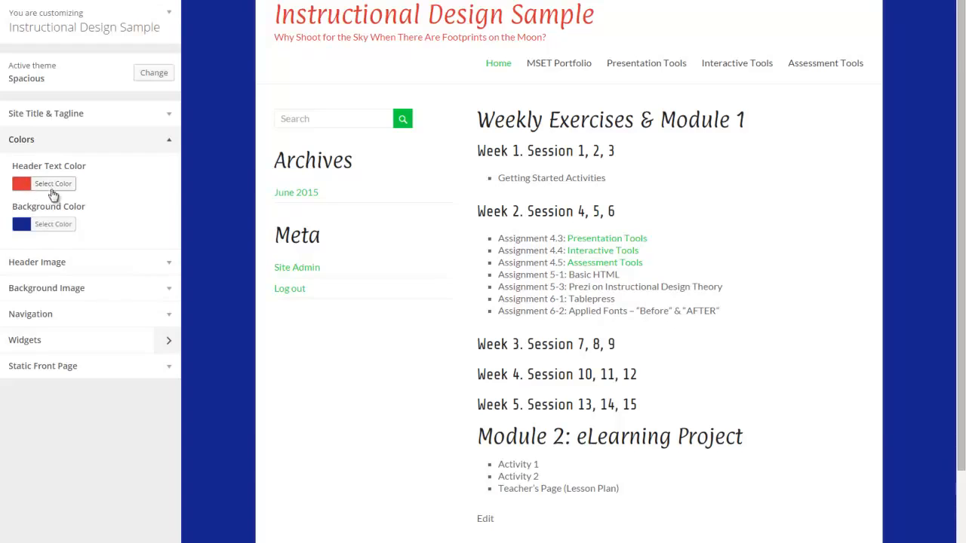
mouse_move(59, 269)
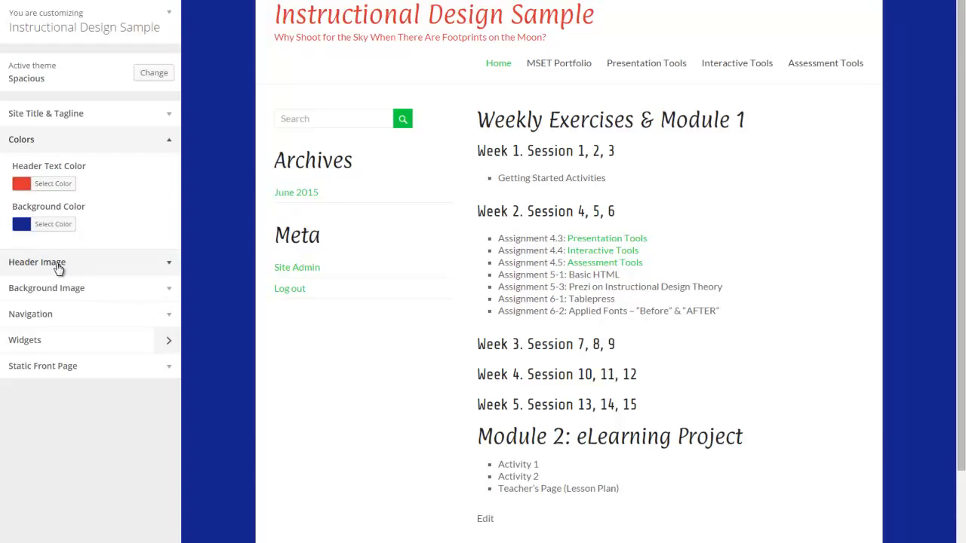
Set the first previously uploaded sunflower photo as the header image, then return to Colors.
left_click(36, 263)
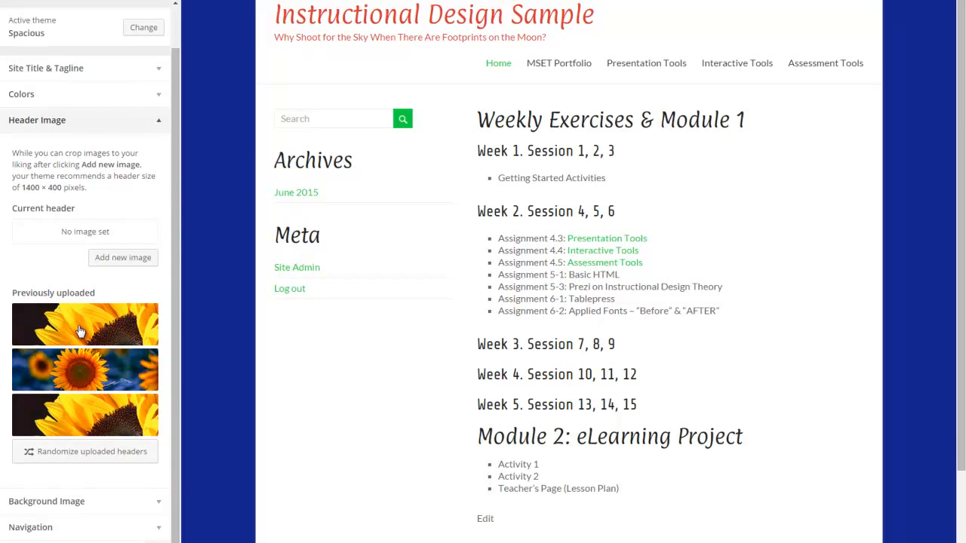
left_click(85, 325)
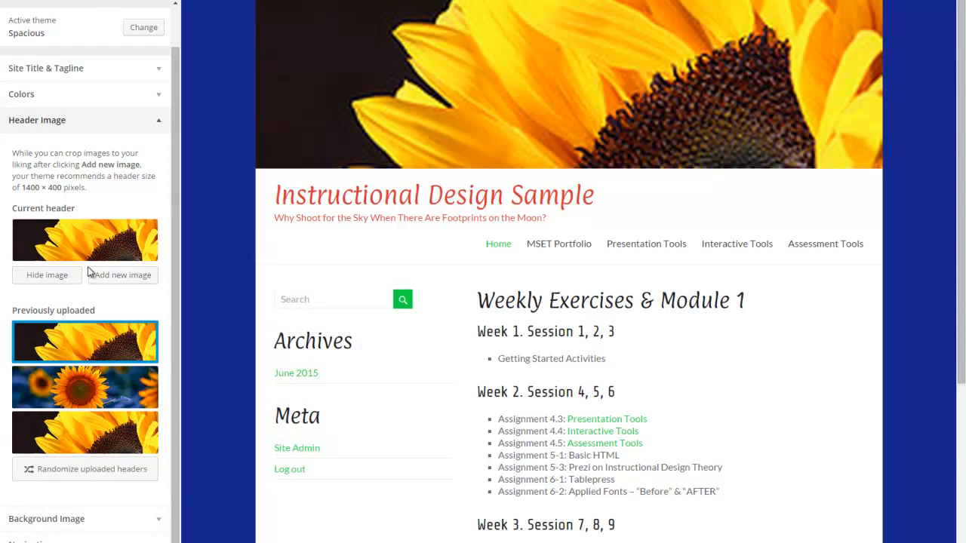
mouse_move(113, 286)
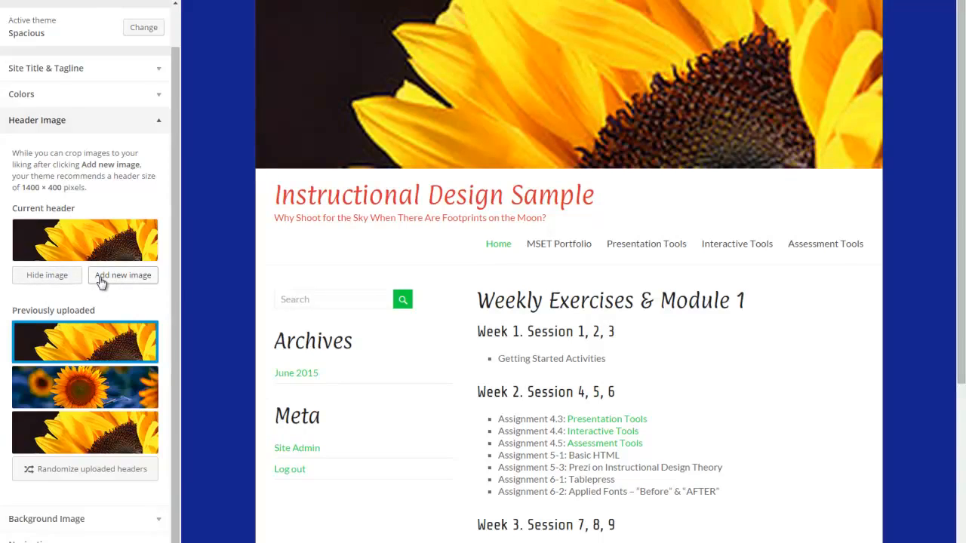
mouse_move(420, 43)
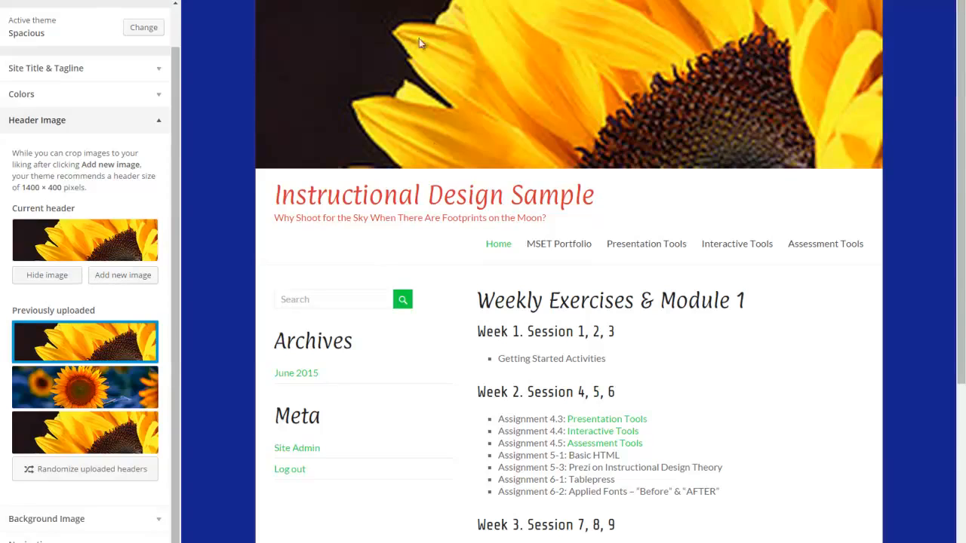
mouse_move(438, 129)
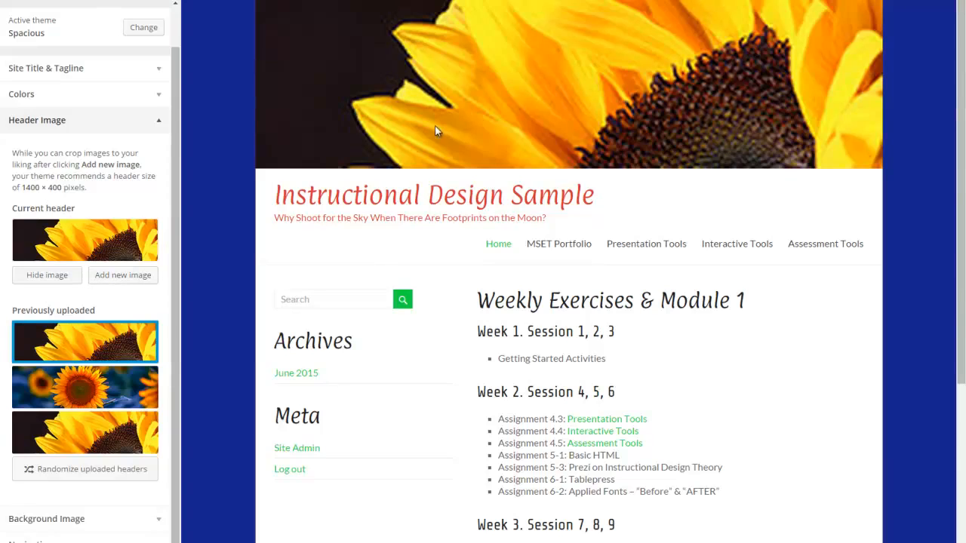
mouse_move(426, 130)
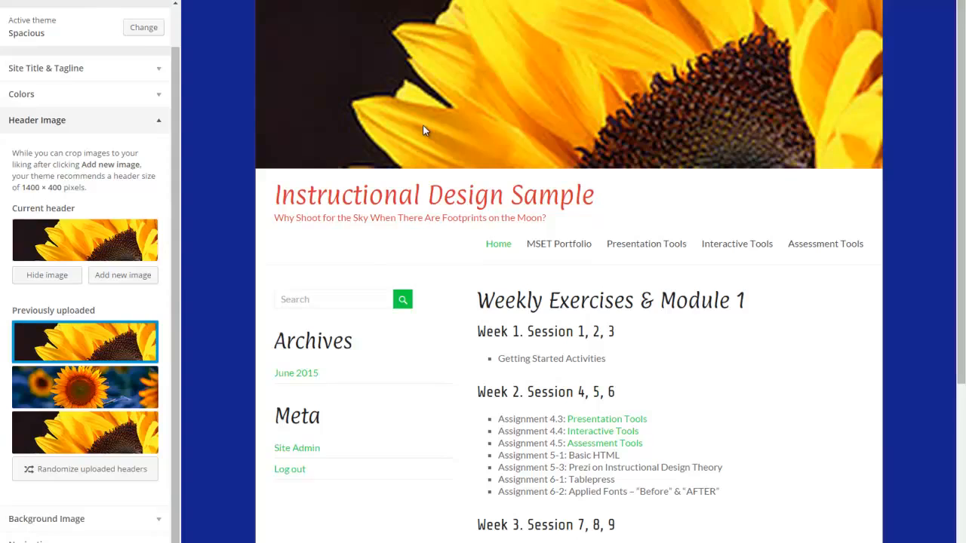
mouse_move(94, 226)
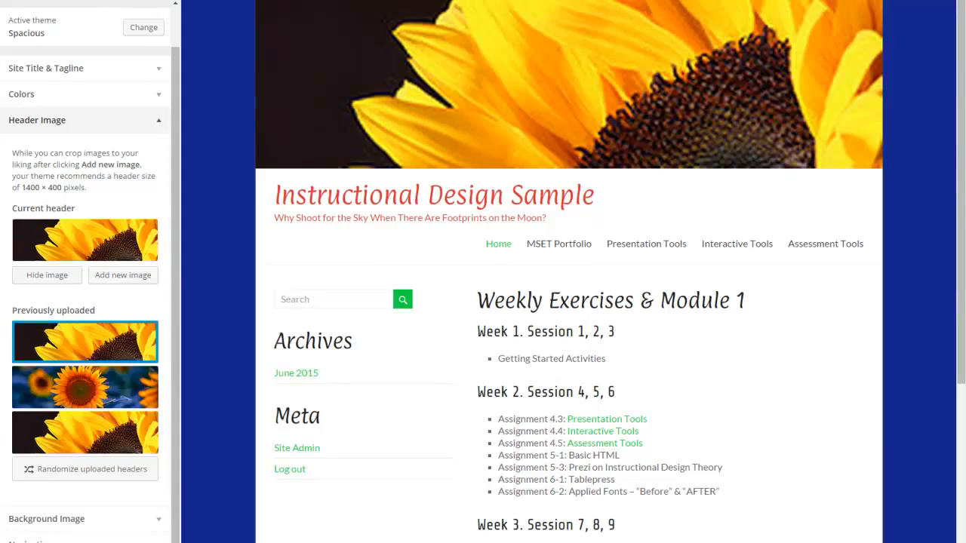
mouse_move(181, 127)
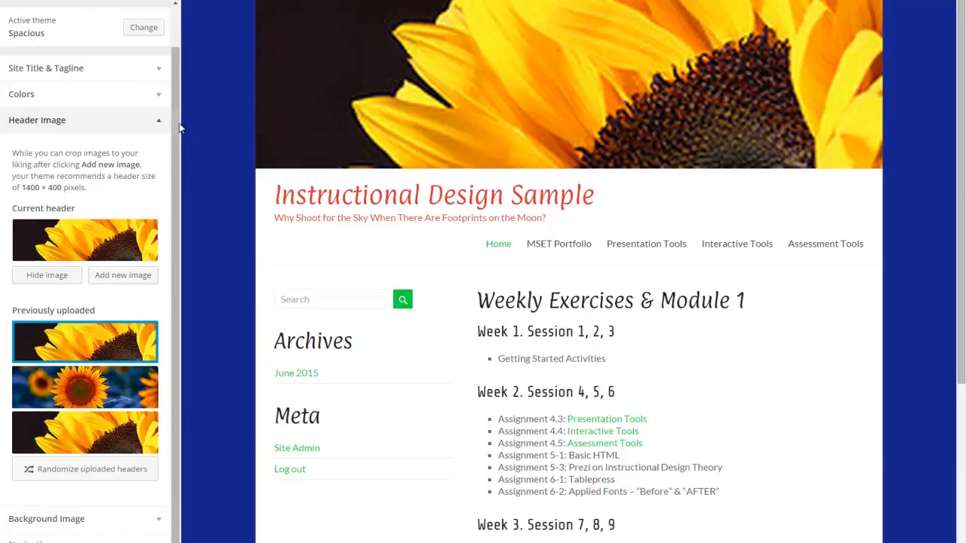
mouse_move(354, 47)
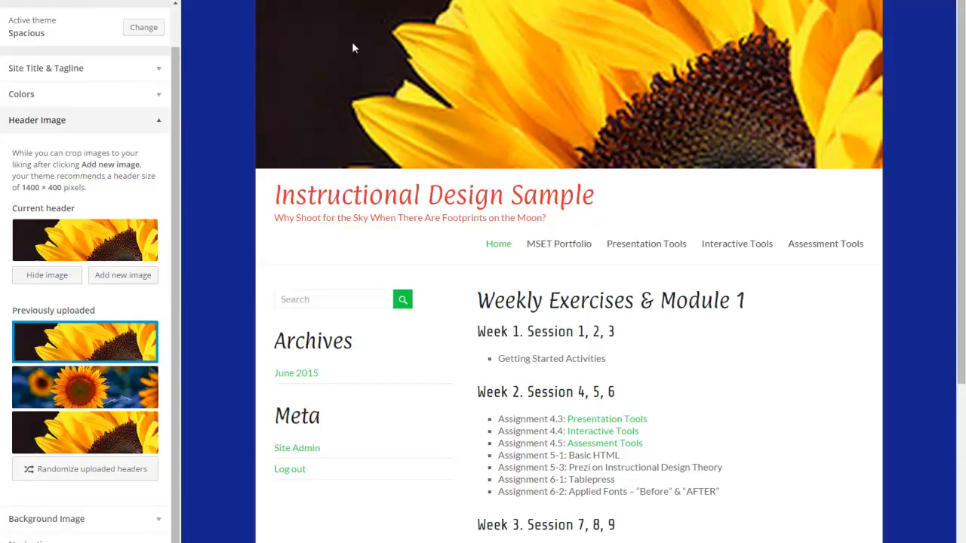
mouse_move(786, 23)
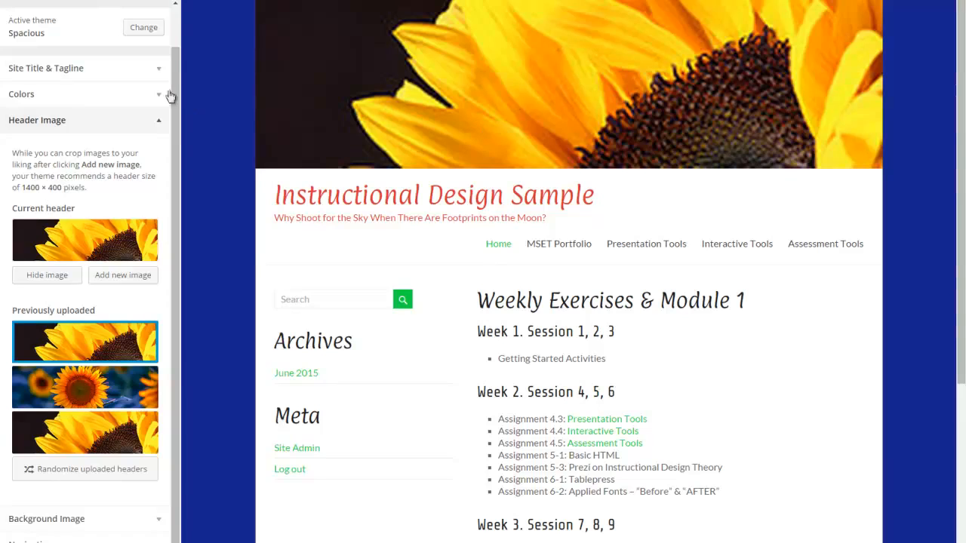
mouse_move(160, 123)
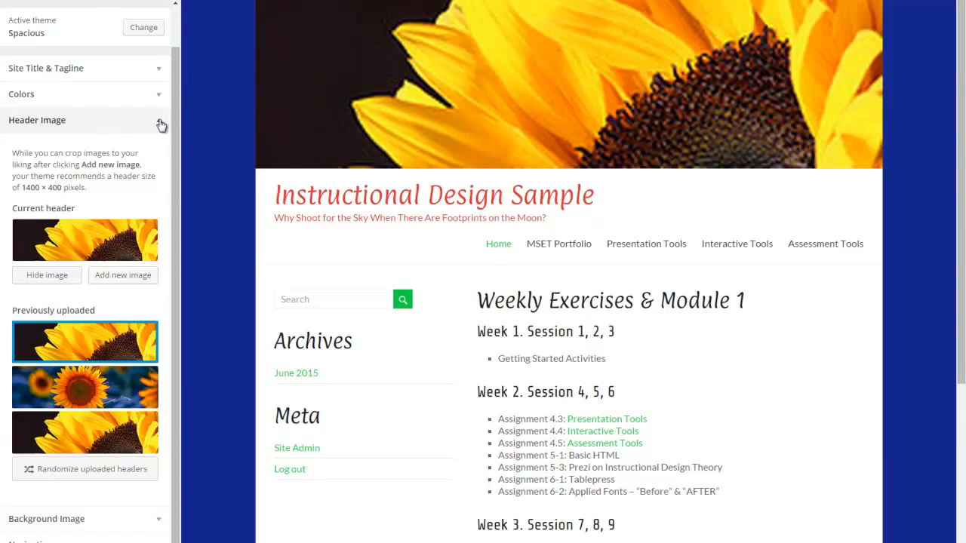
left_click(21, 94)
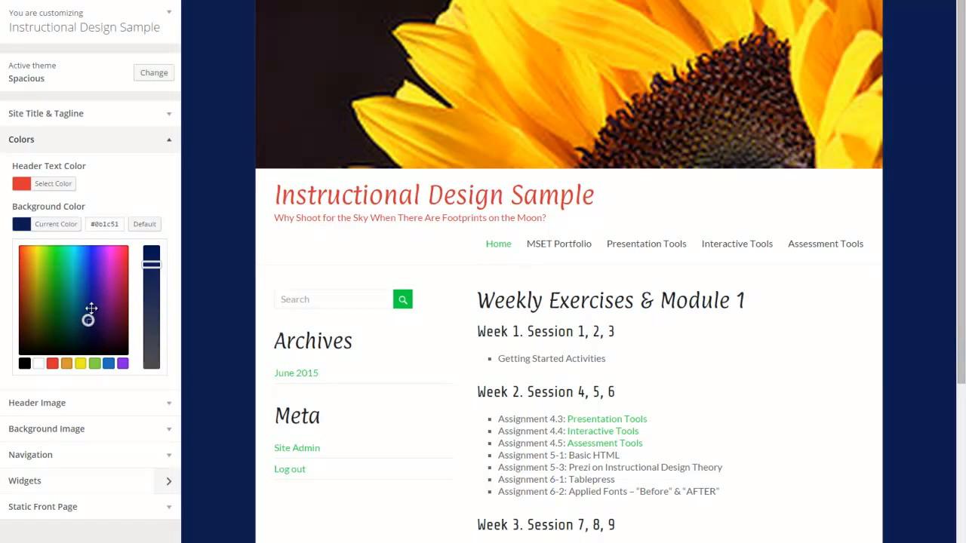
Darken the Background Color to a deeper navy and move to Background Image.
left_click(89, 310)
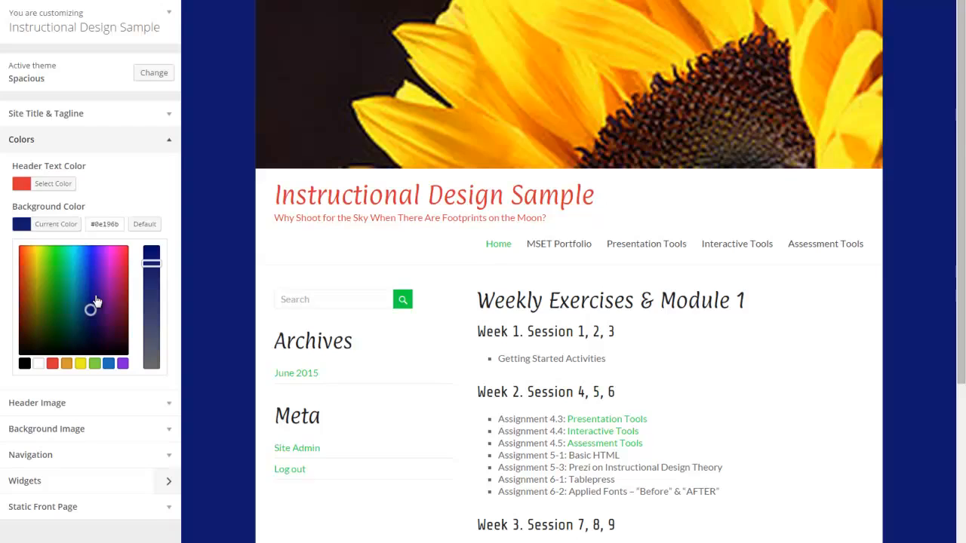
mouse_move(214, 230)
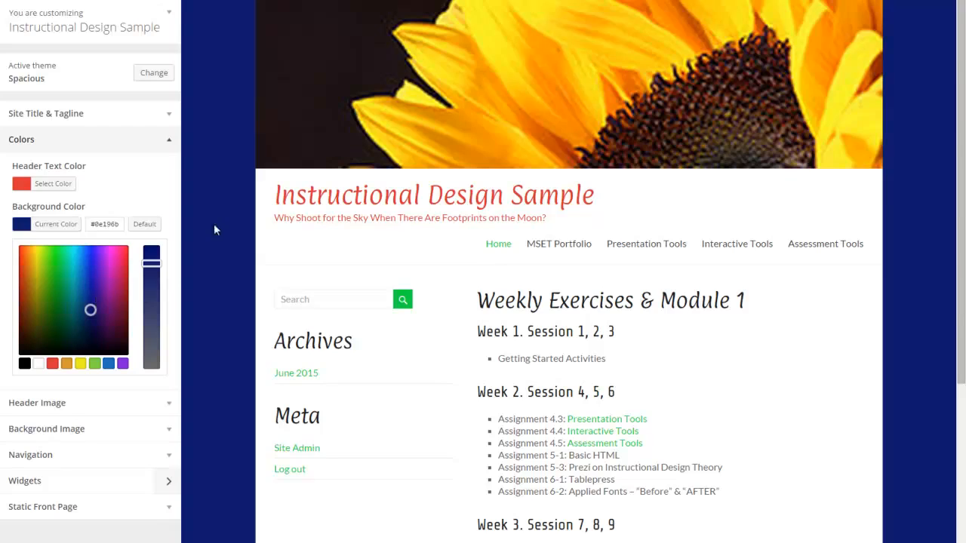
mouse_move(223, 211)
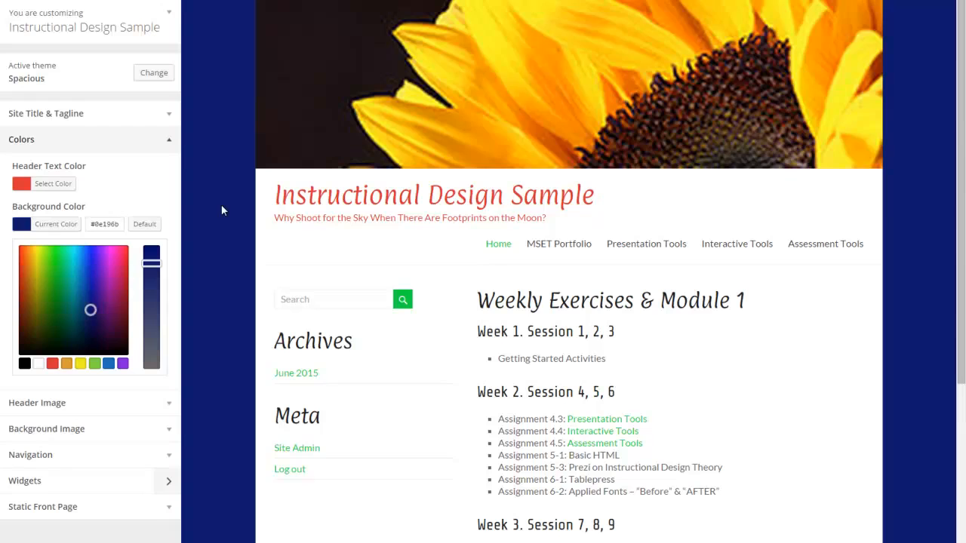
mouse_move(139, 36)
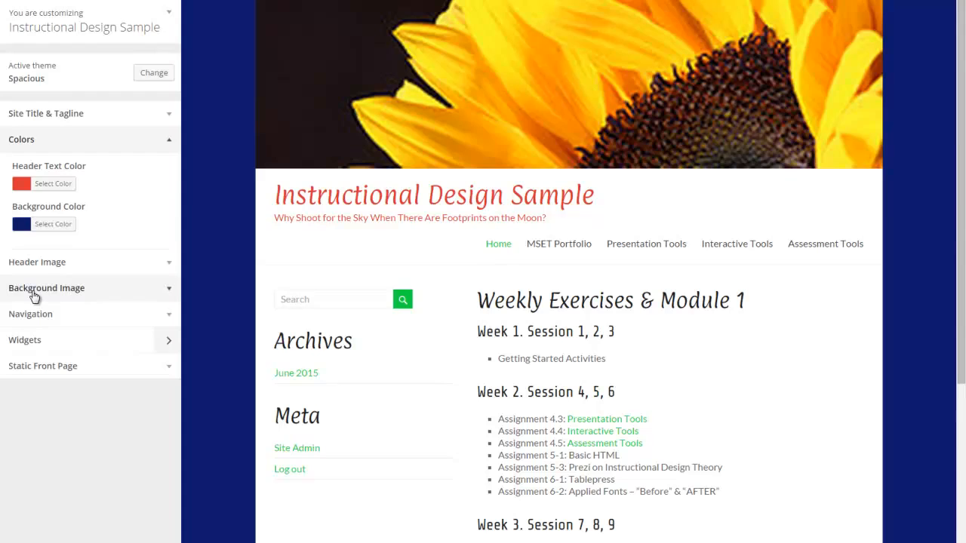
left_click(45, 289)
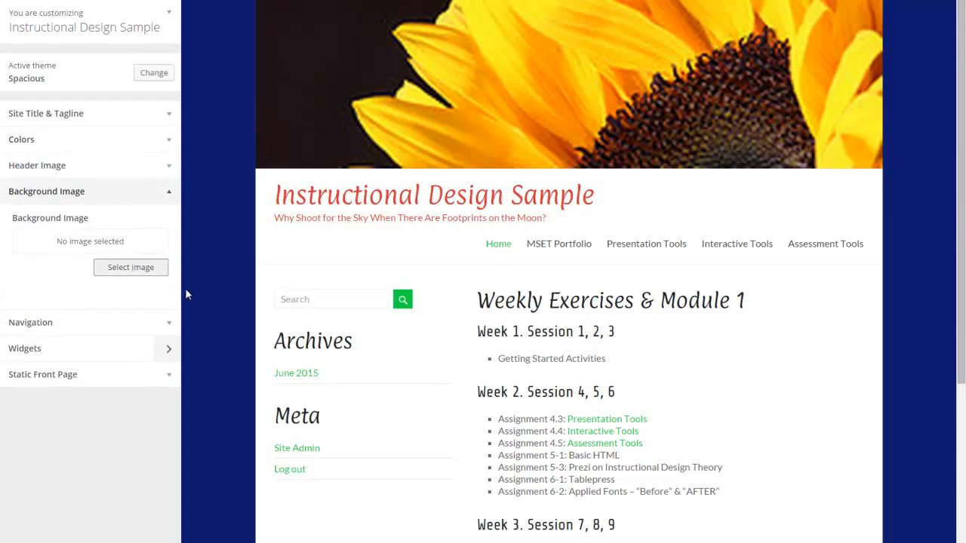
Select the sunflower-on-blue photo from the Media Library as the background image.
left_click(130, 267)
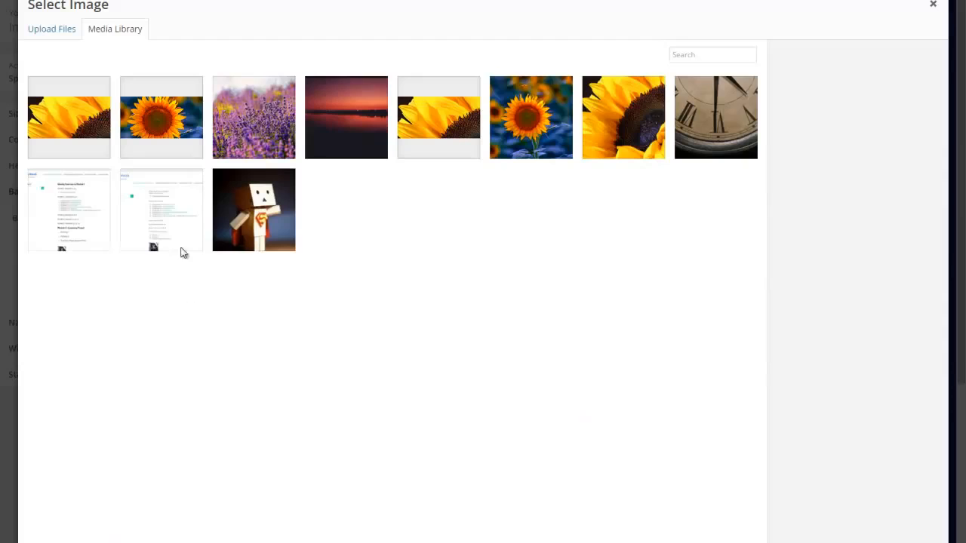
mouse_move(498, 111)
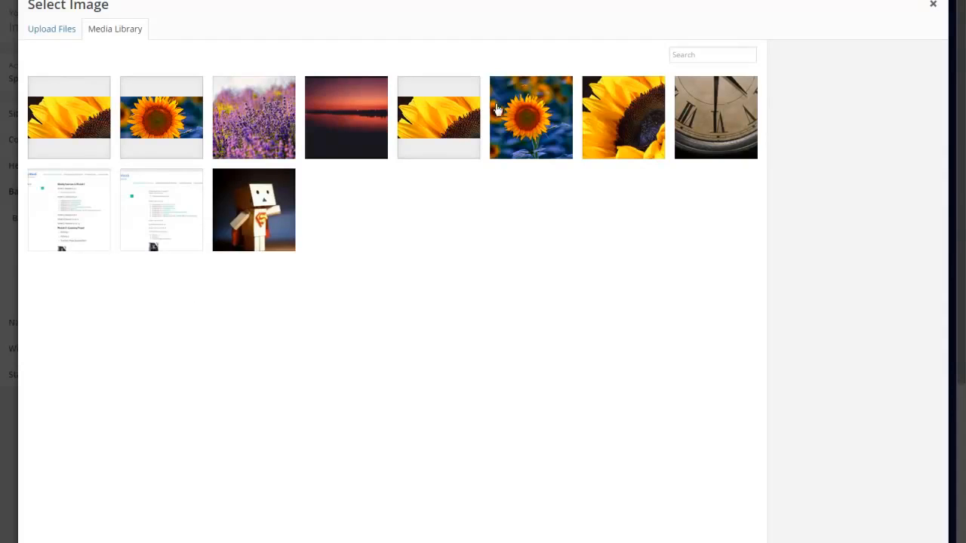
left_click(531, 118)
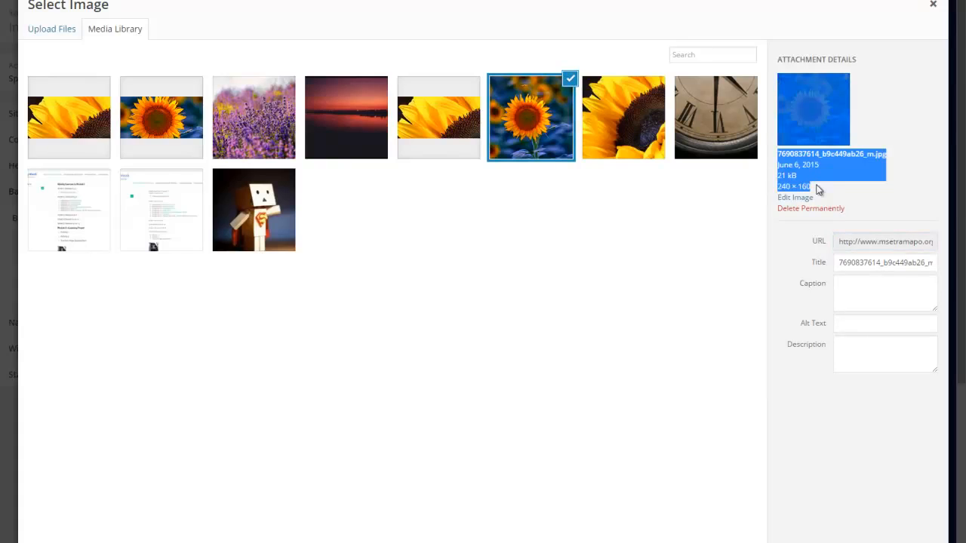
mouse_move(806, 199)
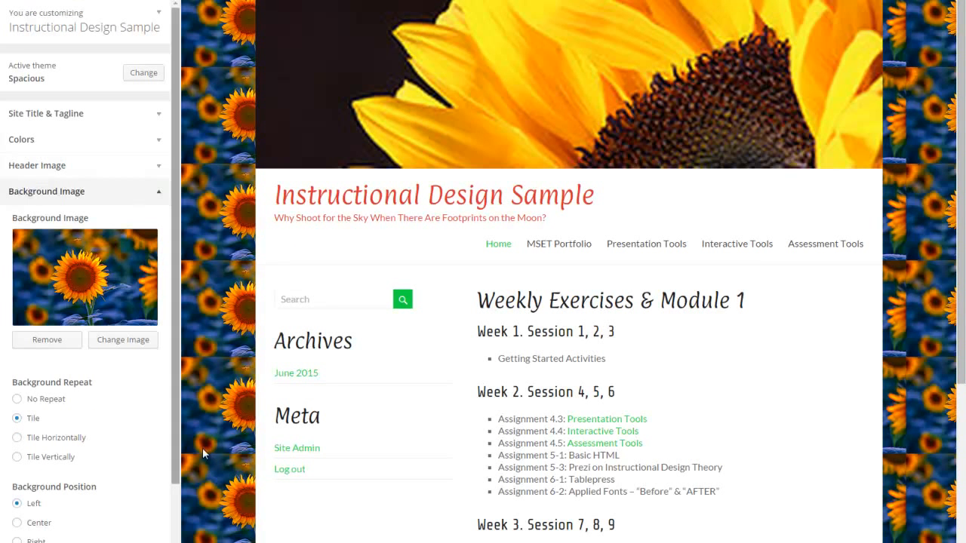
mouse_move(208, 74)
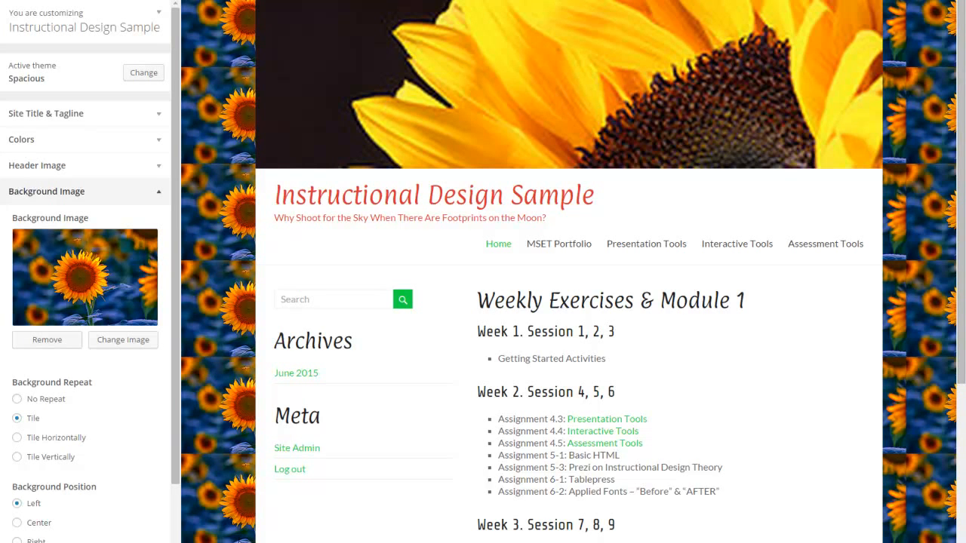
mouse_move(305, 264)
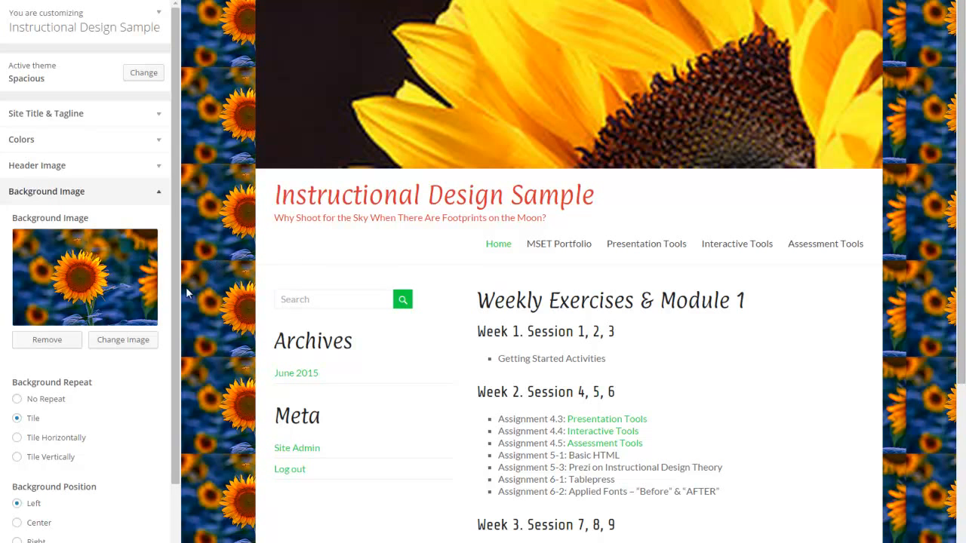
mouse_move(954, 348)
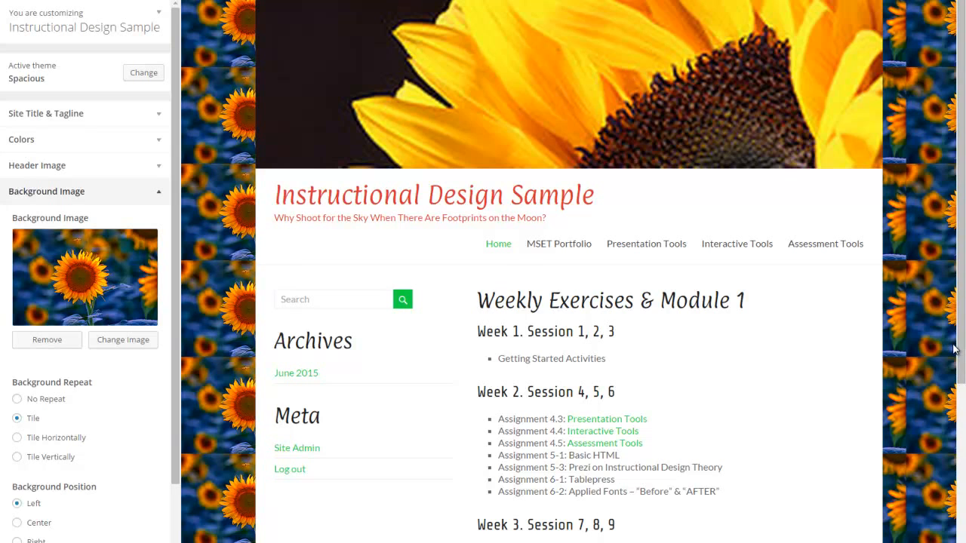
mouse_move(191, 312)
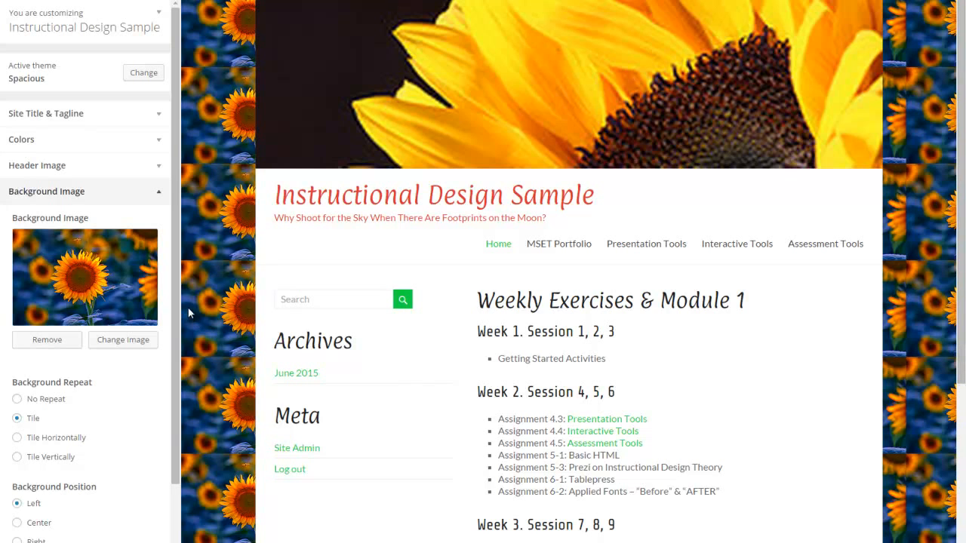
mouse_move(184, 474)
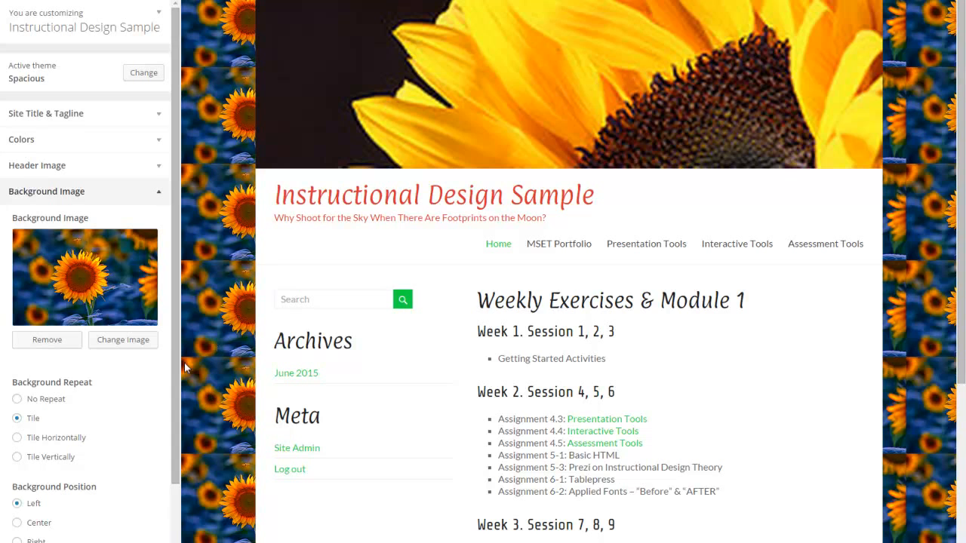
mouse_move(181, 362)
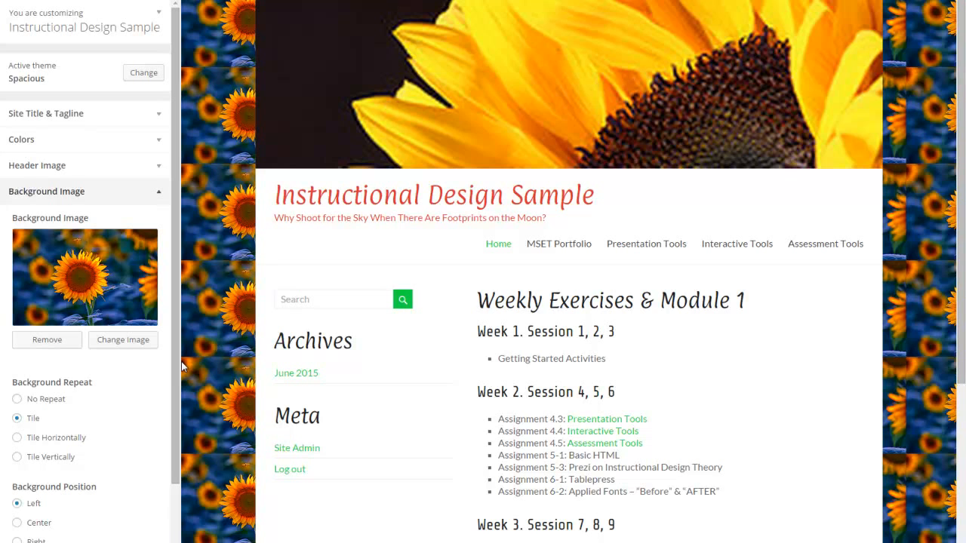
mouse_move(27, 443)
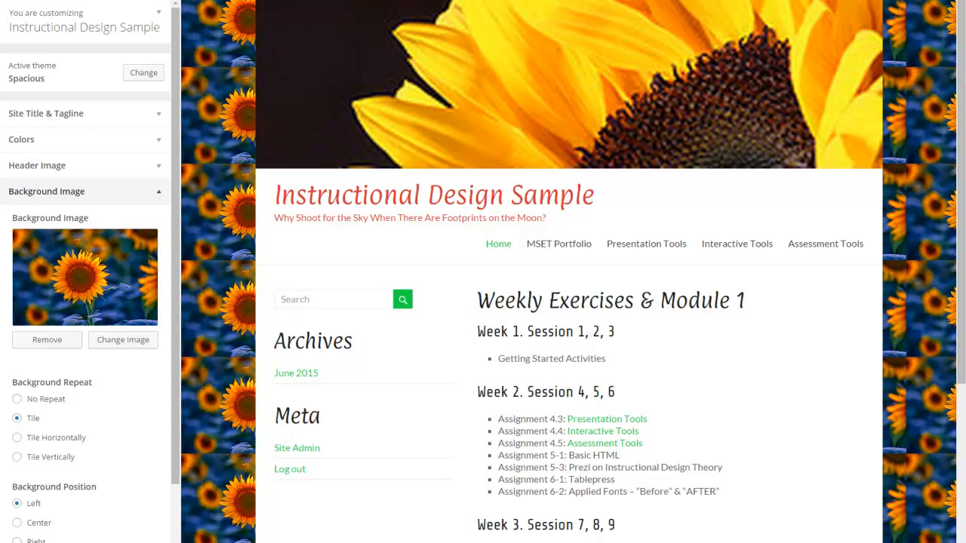
scroll("down", 3)
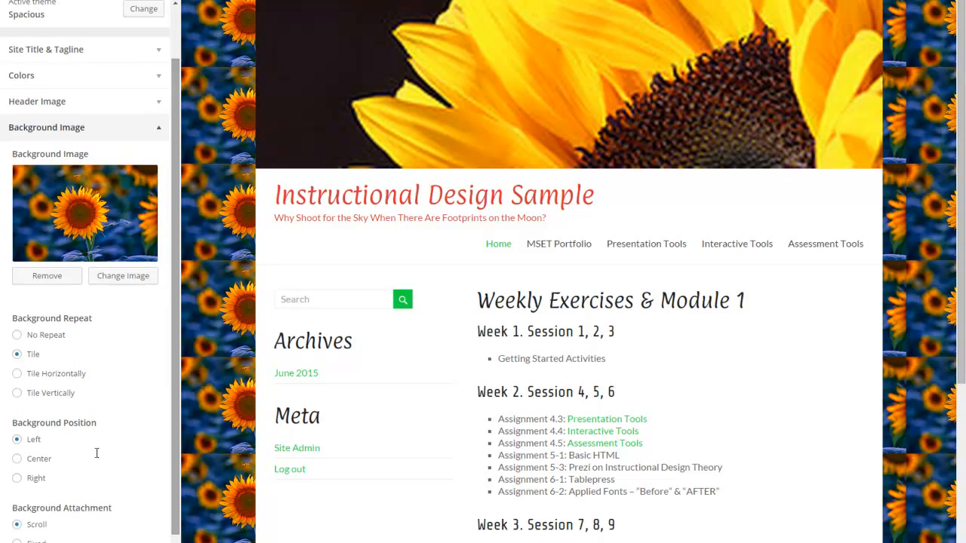
left_click(18, 335)
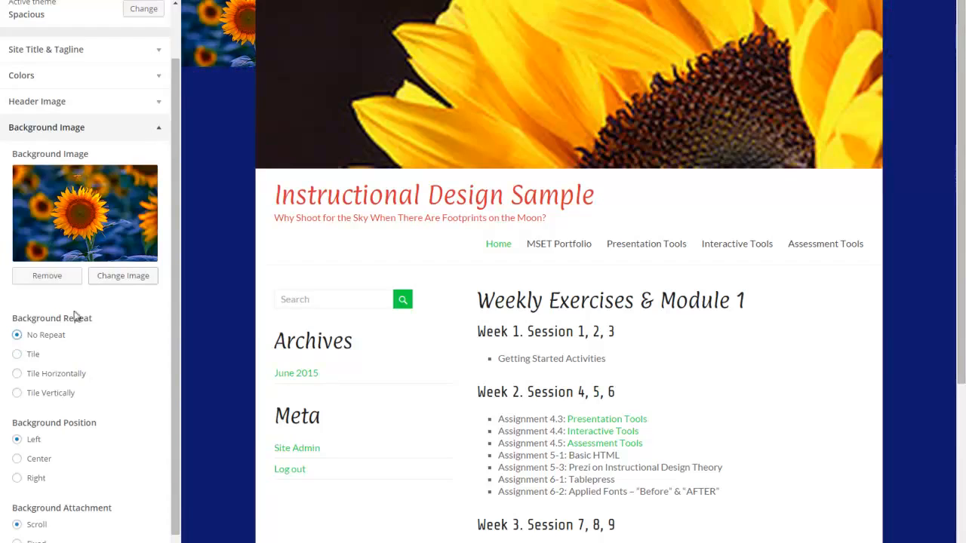
left_click(16, 375)
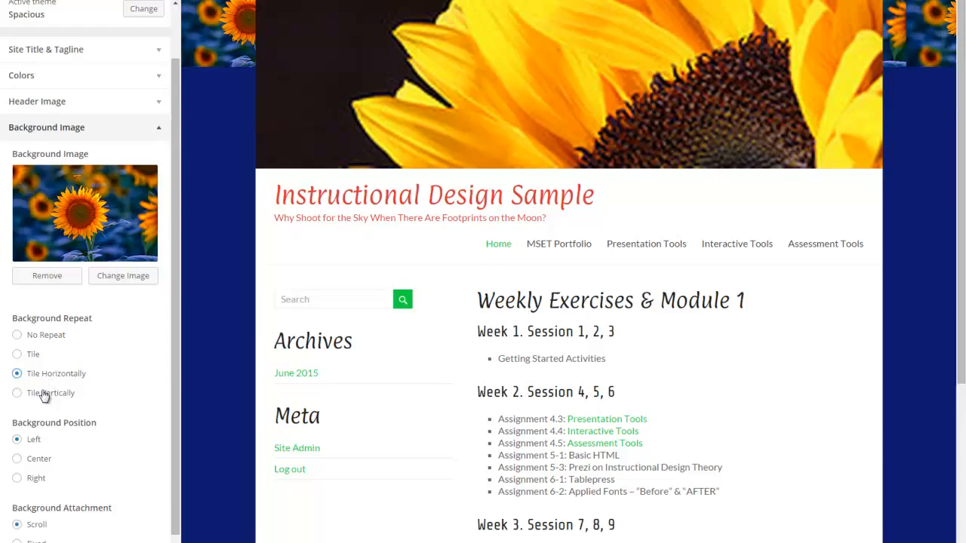
left_click(17, 392)
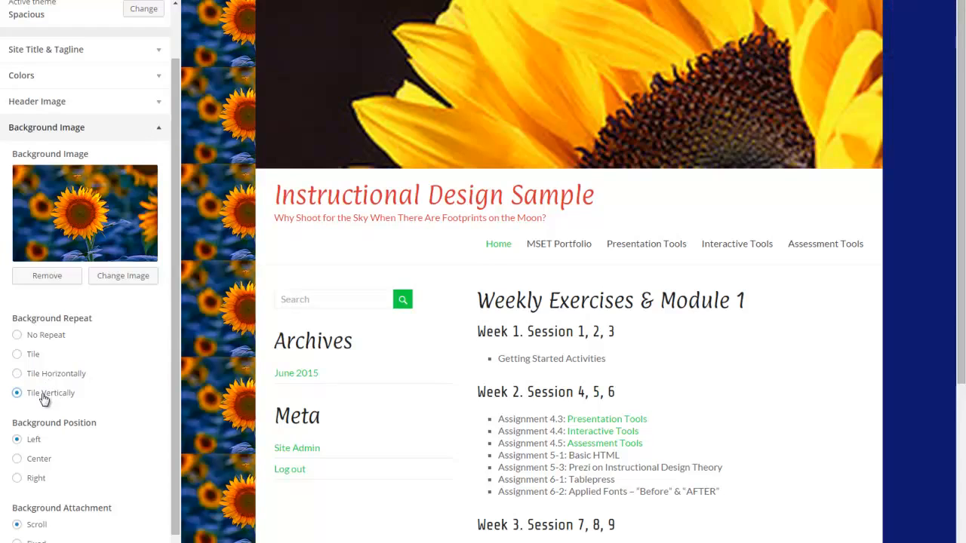
mouse_move(33, 355)
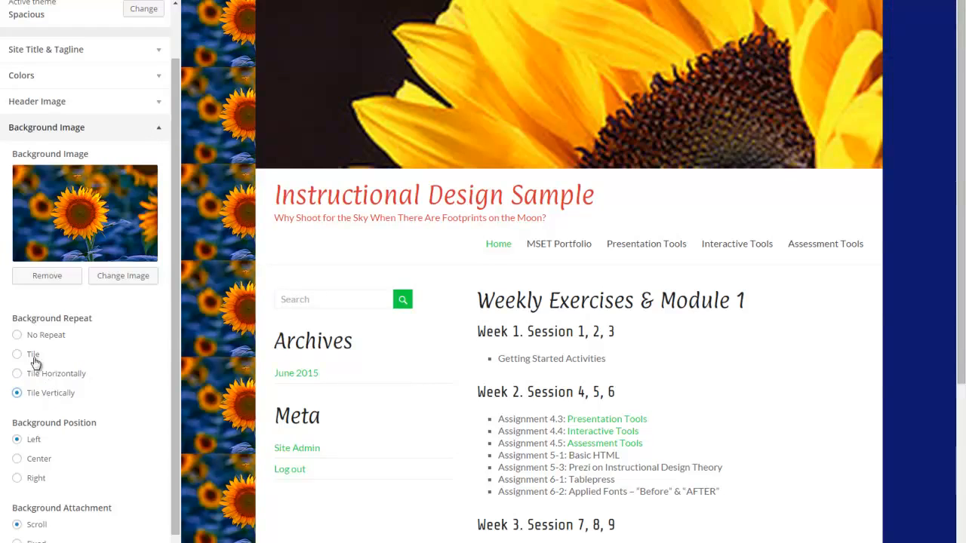
left_click(17, 355)
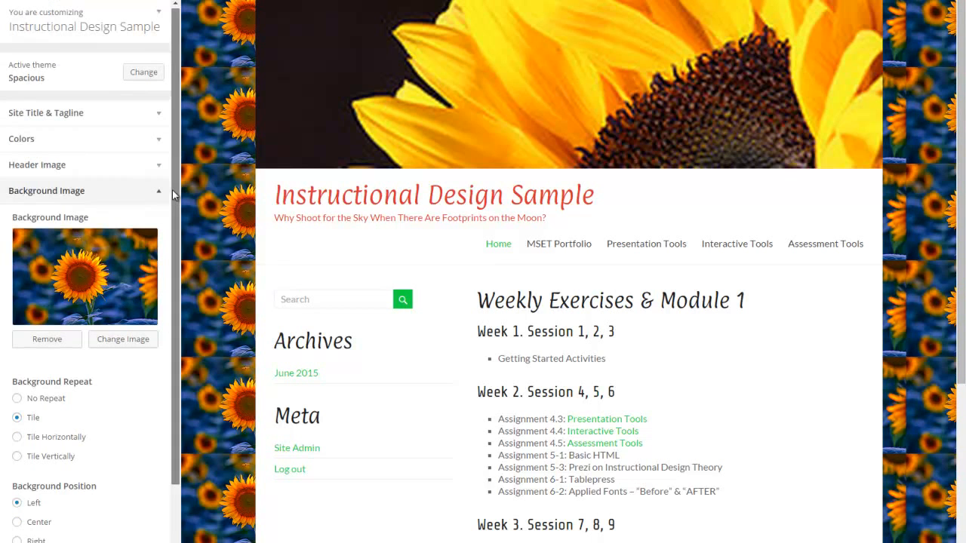
mouse_move(124, 340)
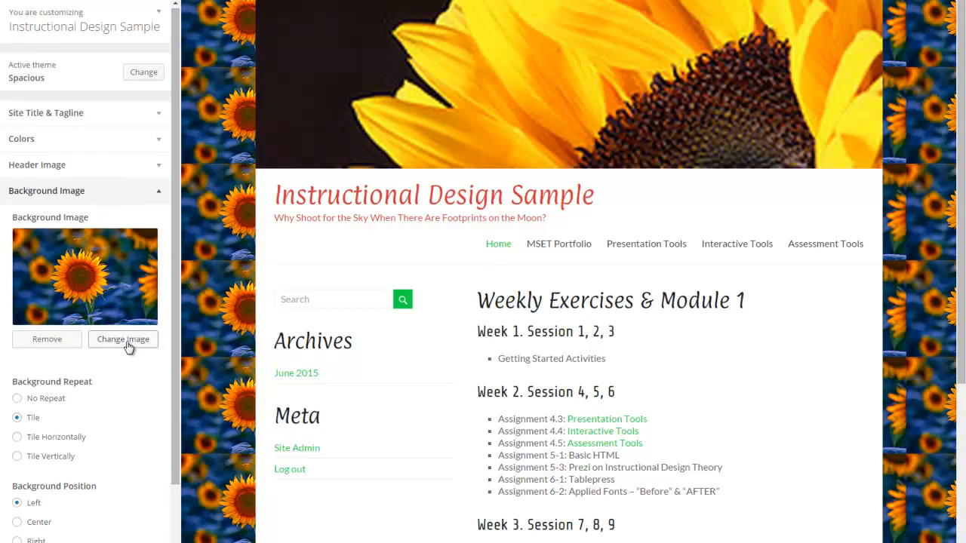
Replace the background with the purple lavender photo tiled, and scroll the preview to check it.
left_click(123, 340)
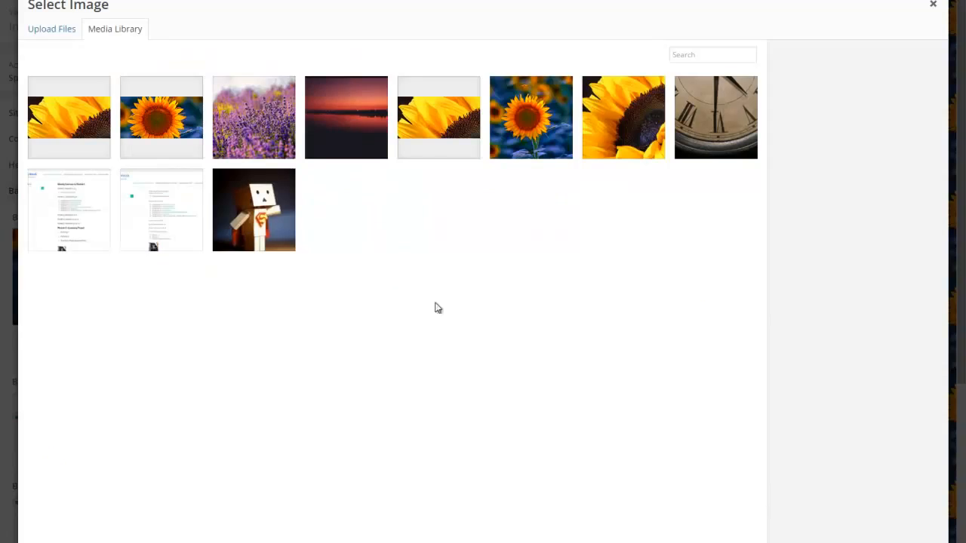
left_click(253, 118)
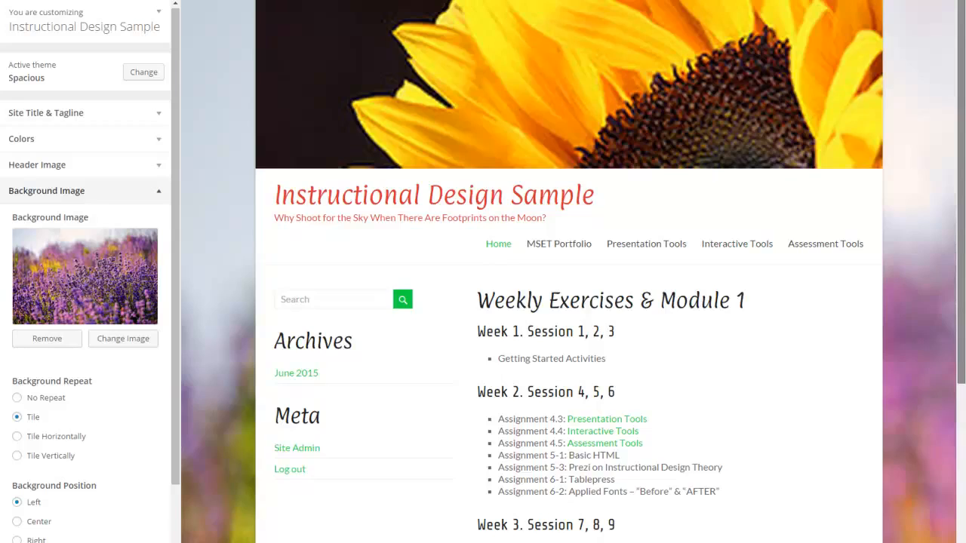
scroll("down", 3)
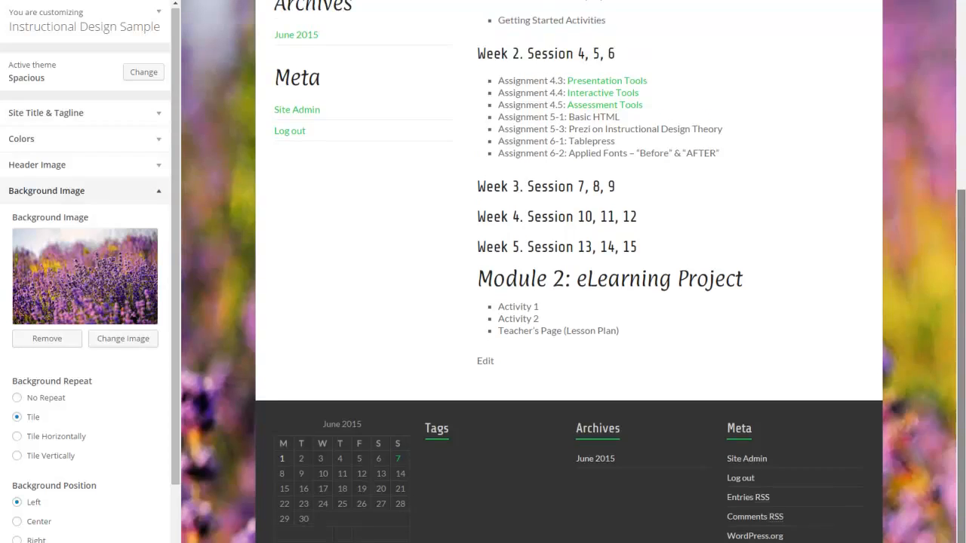
scroll("up", 3)
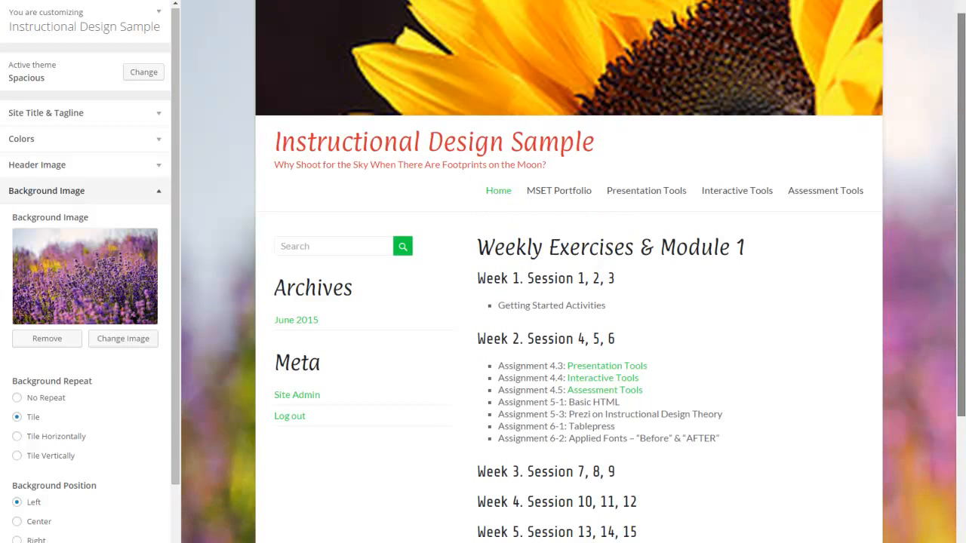
mouse_move(891, 147)
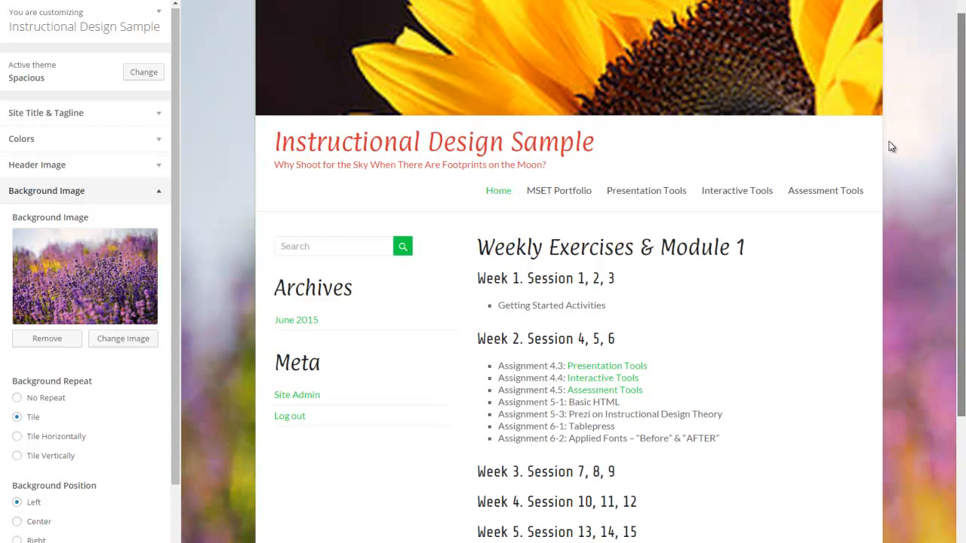
scroll("down", 3)
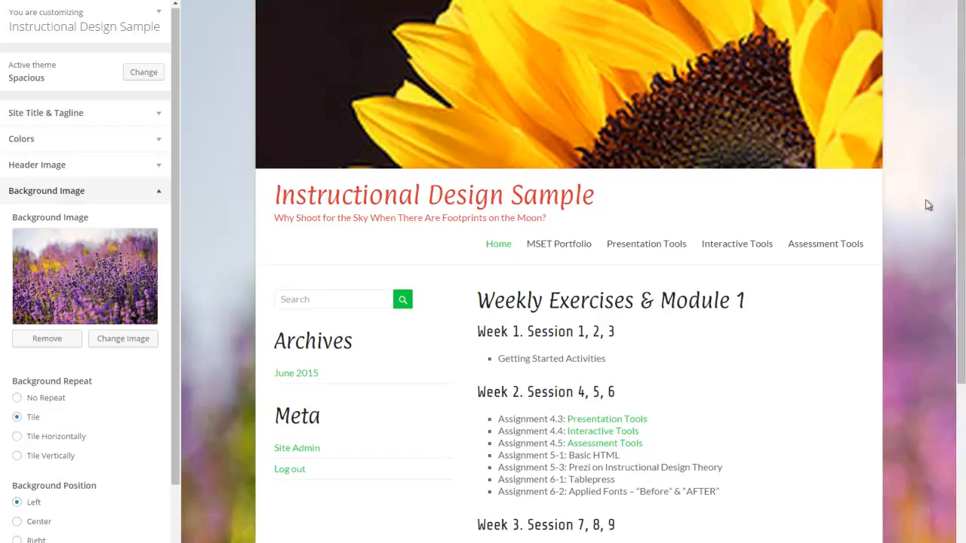
mouse_move(952, 181)
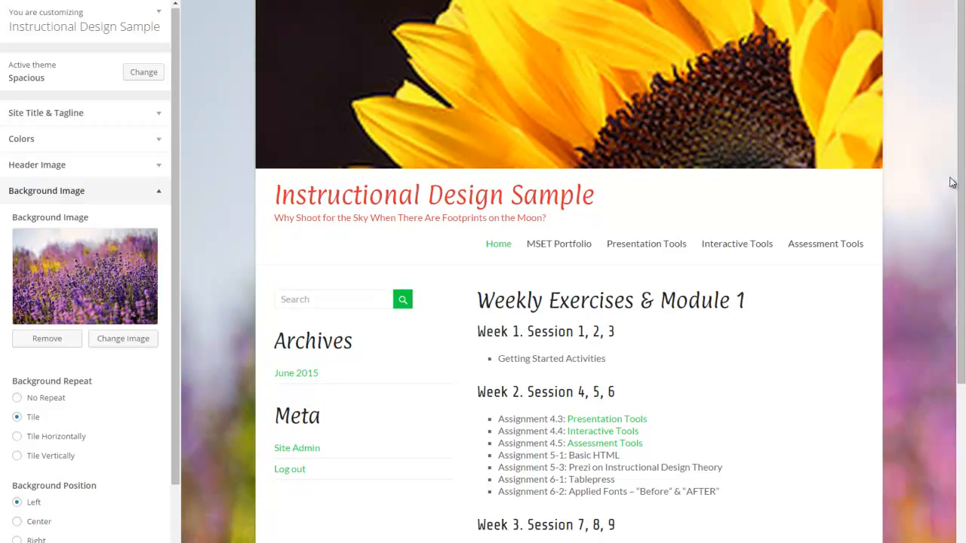
mouse_move(960, 25)
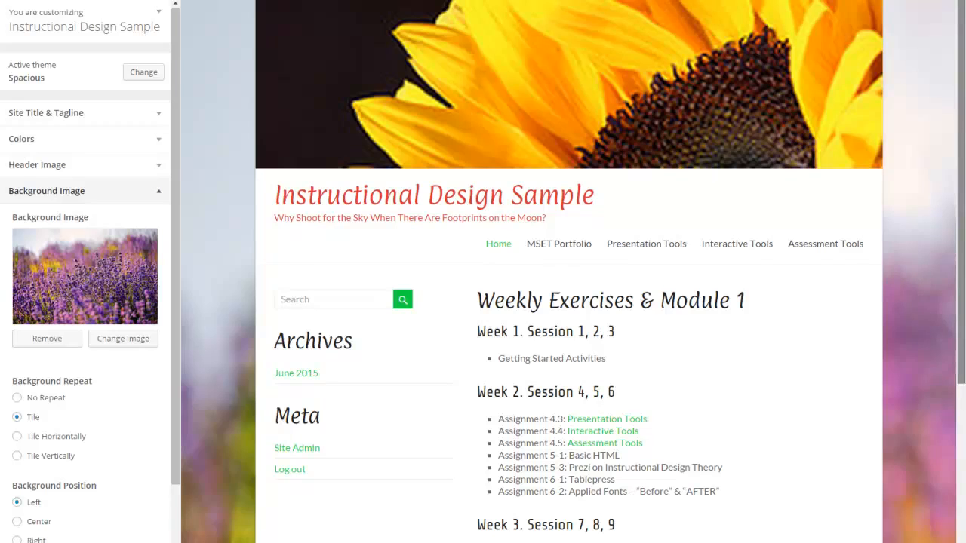
scroll("down", 3)
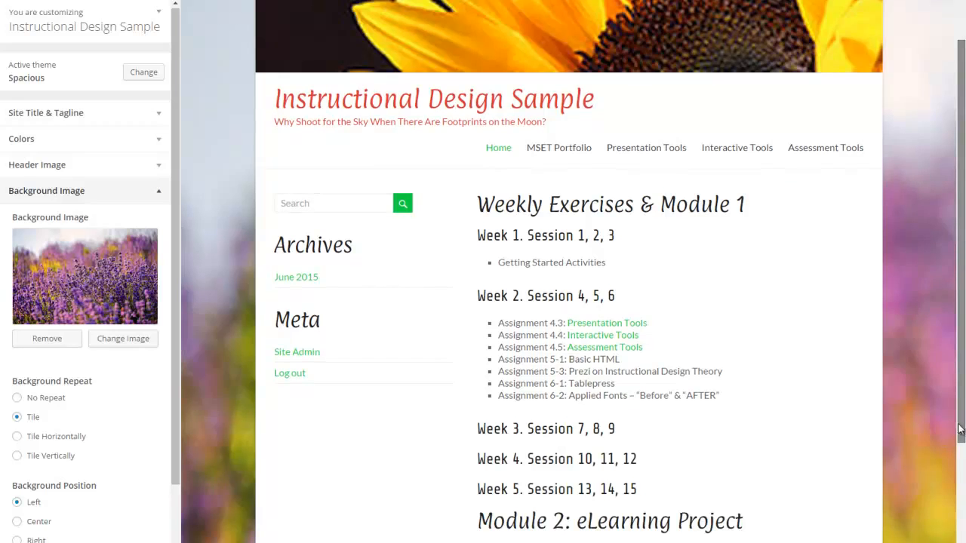
scroll("down", 3)
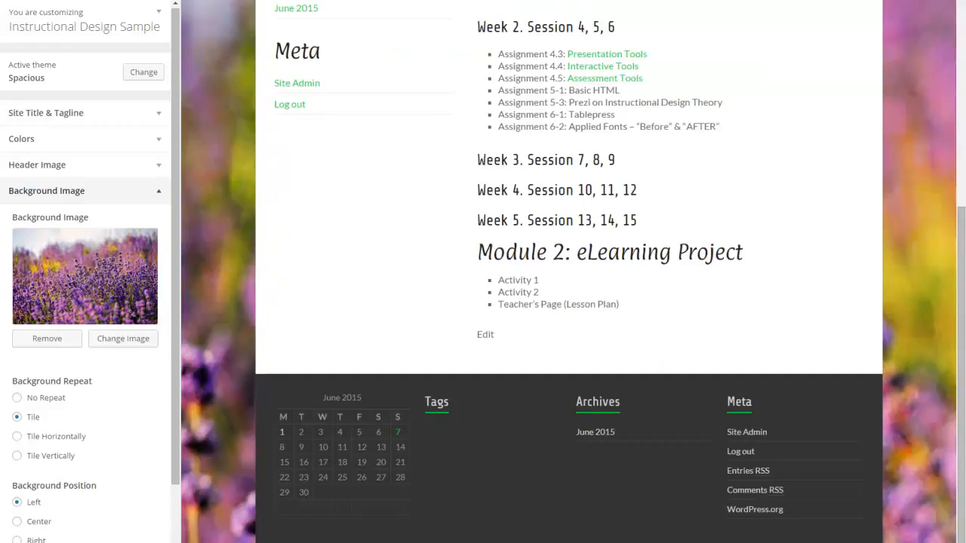
mouse_move(210, 276)
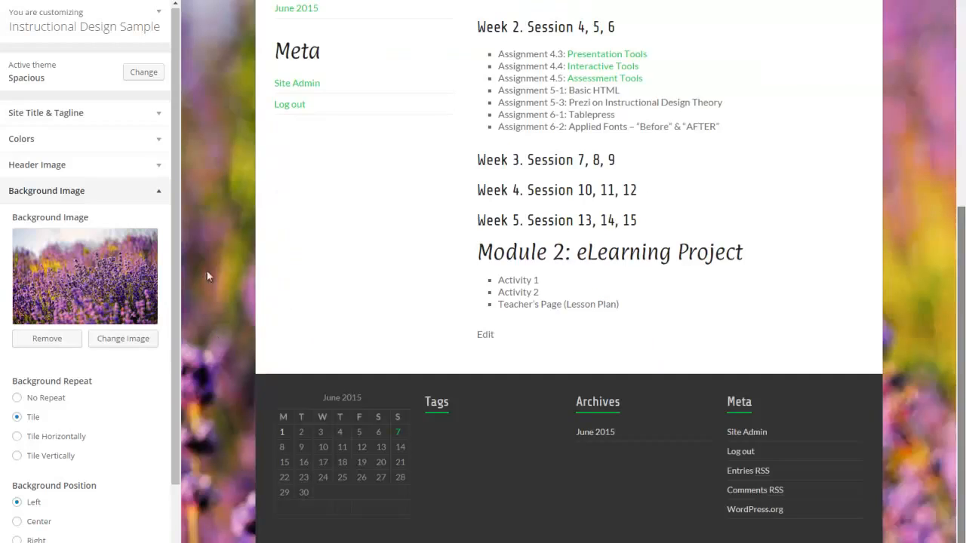
mouse_move(169, 136)
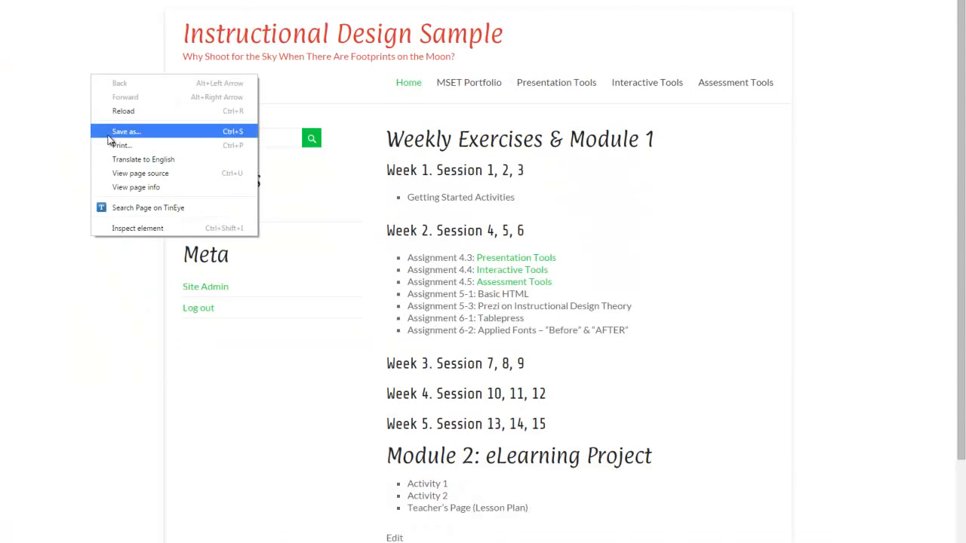
Reload the live site to show the sunflower header over the lavender background.
left_click(597, 230)
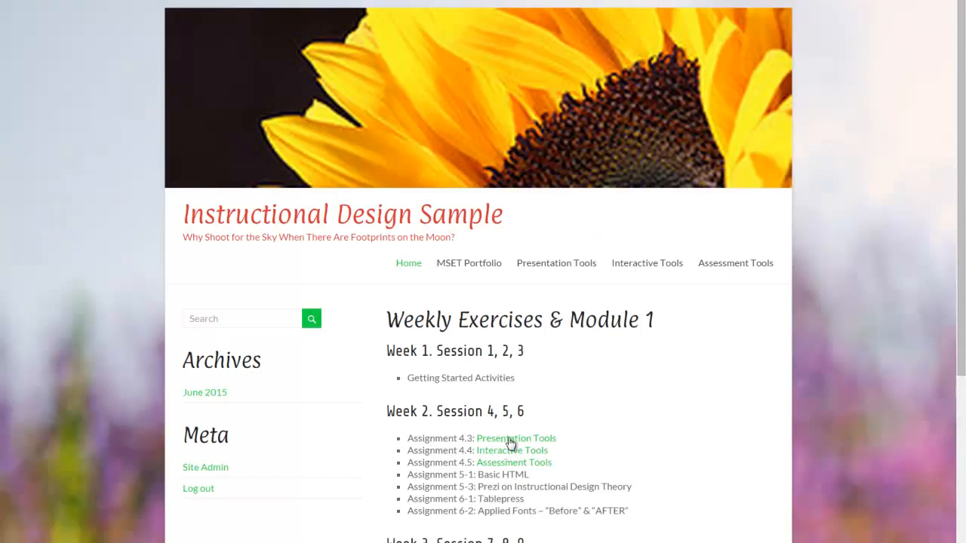
mouse_move(521, 462)
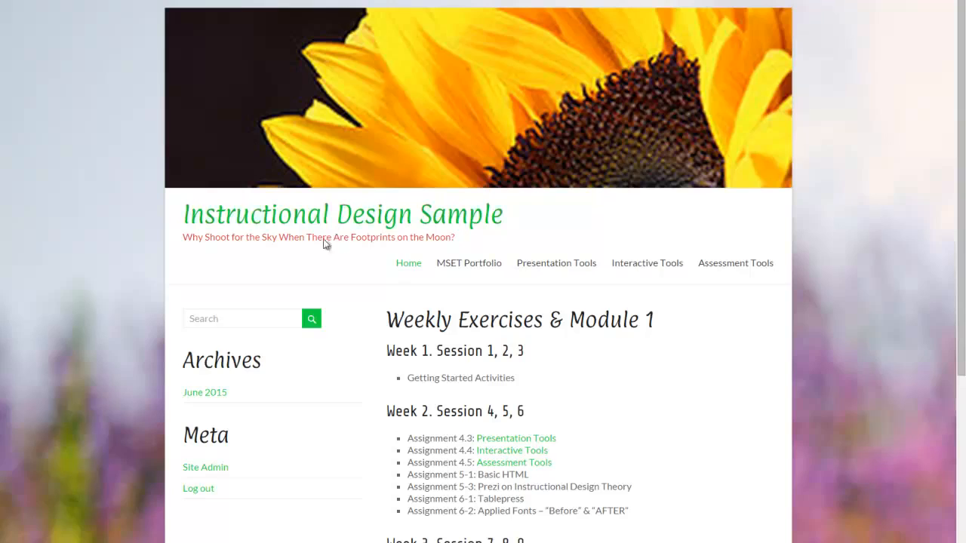
mouse_move(329, 217)
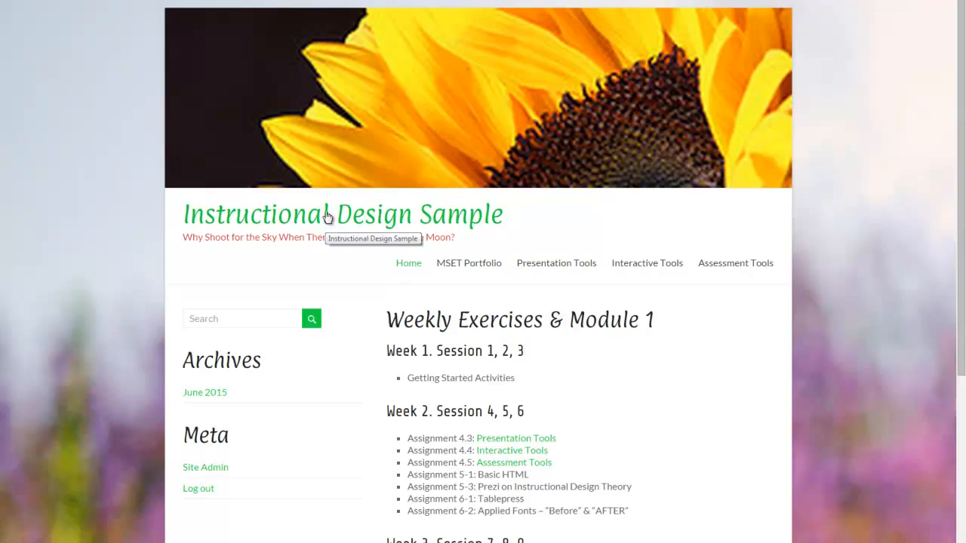
mouse_move(291, 224)
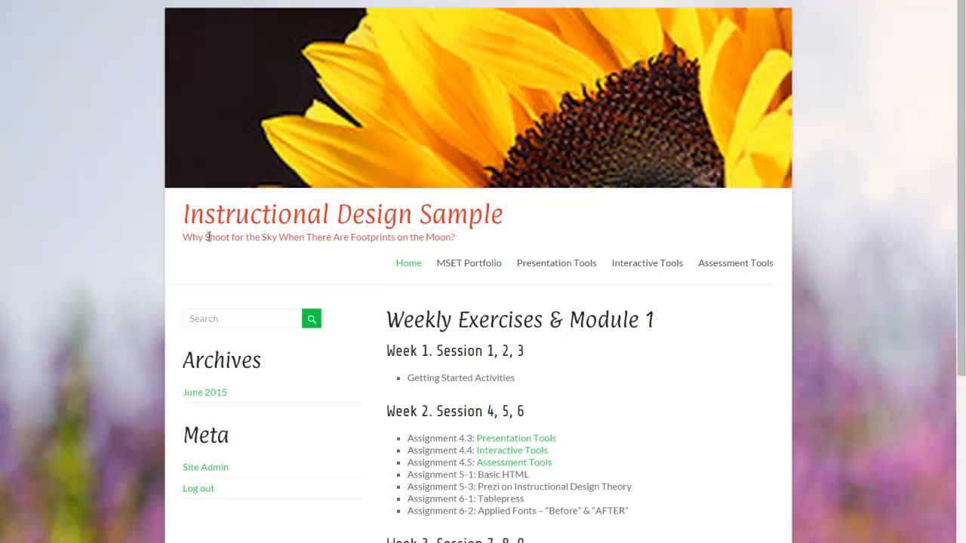
mouse_move(840, 308)
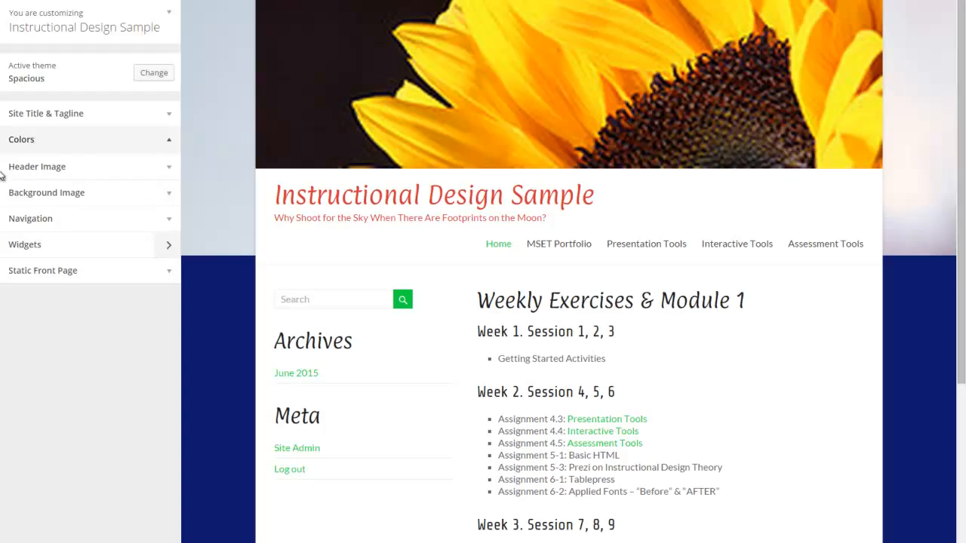
Change the Header Text Color from red to purple in Colors.
left_click(21, 139)
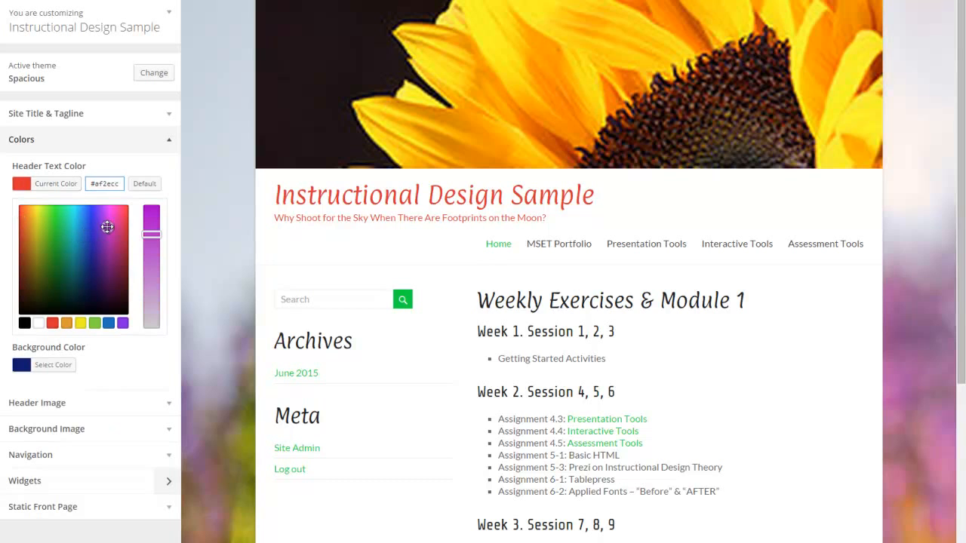
left_click(106, 230)
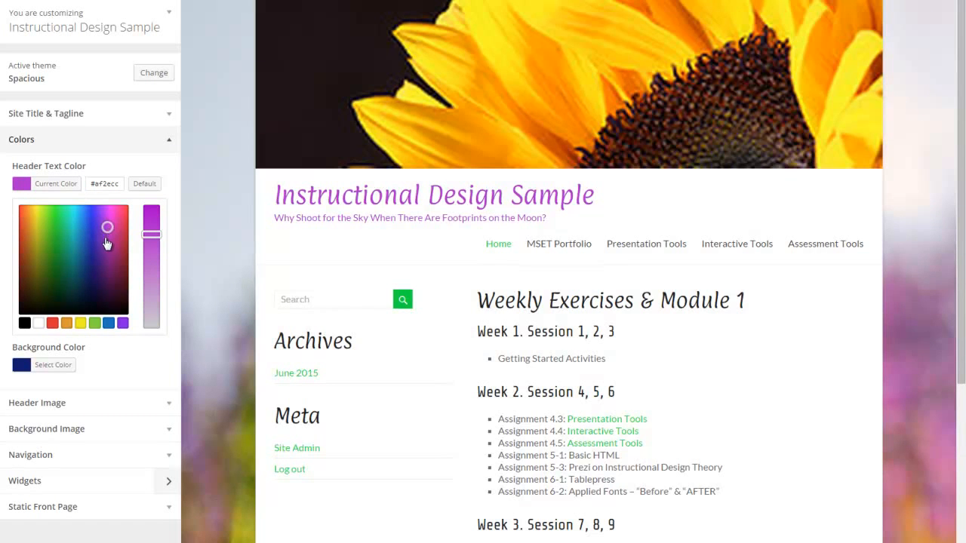
left_click_drag(151, 242, 151, 214)
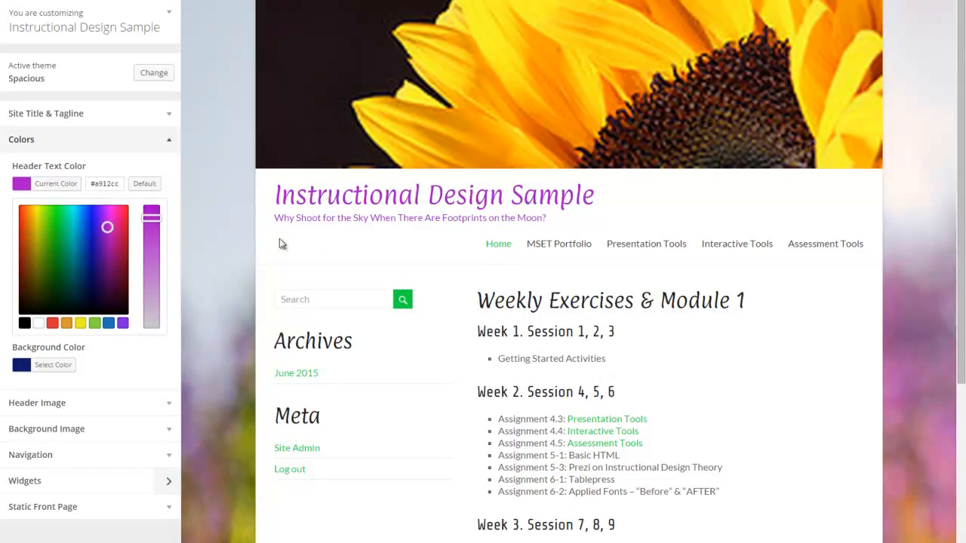
mouse_move(326, 219)
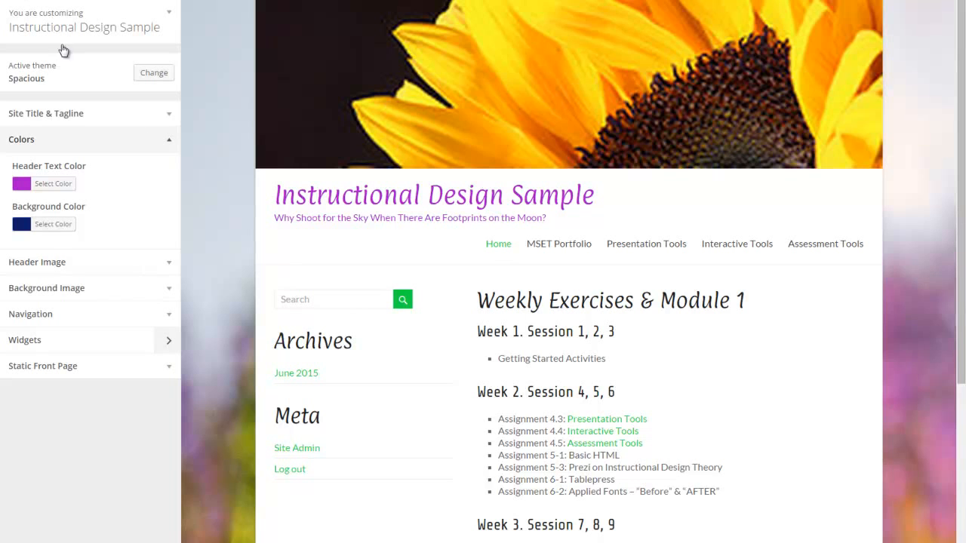
mouse_move(501, 263)
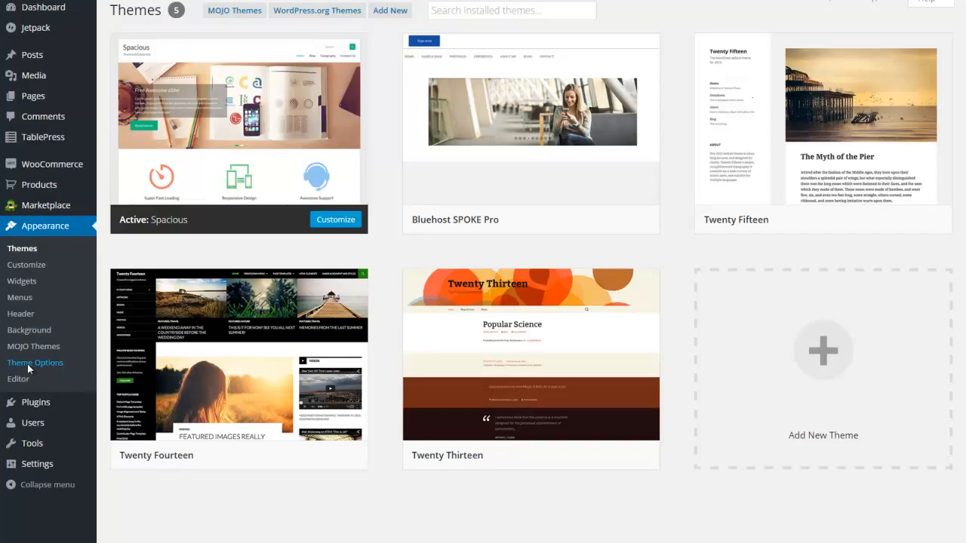
Reach the Primary color setting within the theme's options page.
left_click(34, 362)
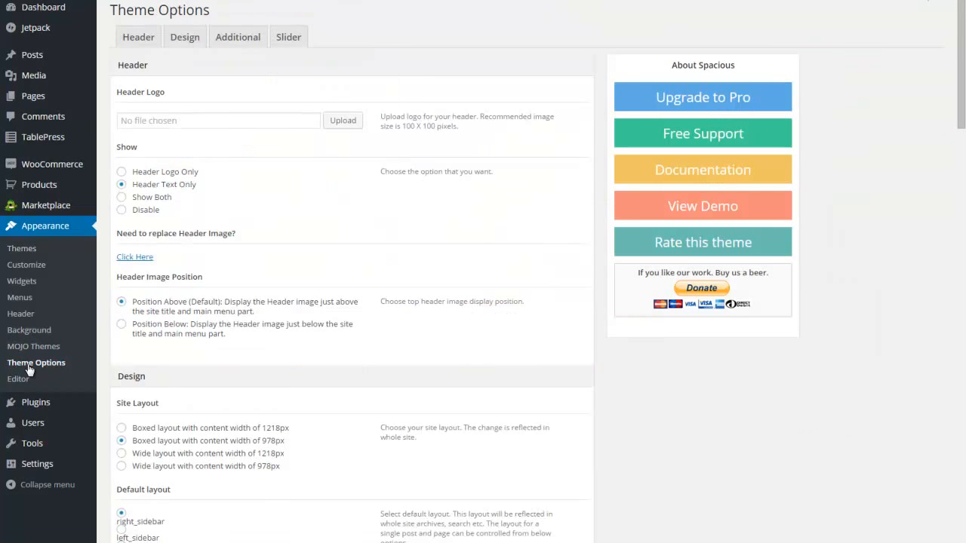
scroll("down", 3)
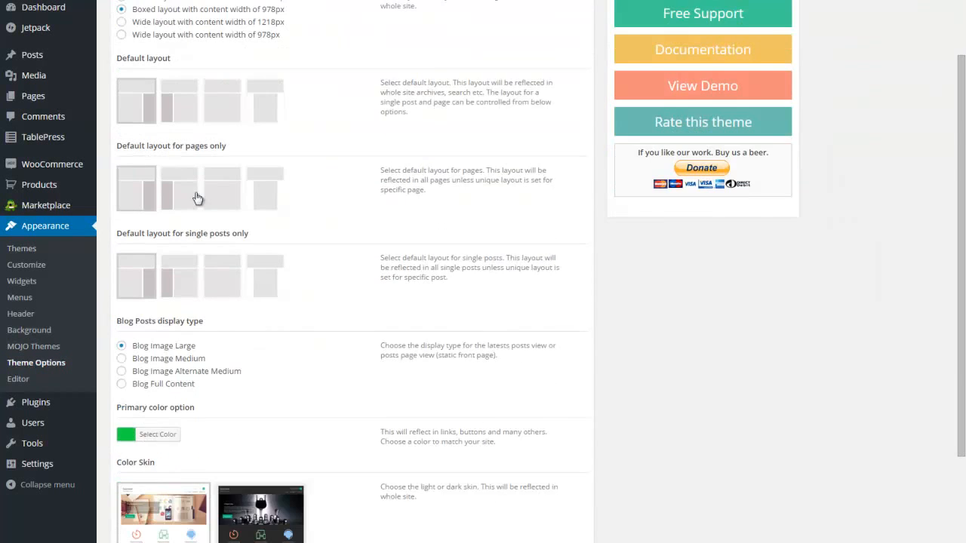
scroll("down", 3)
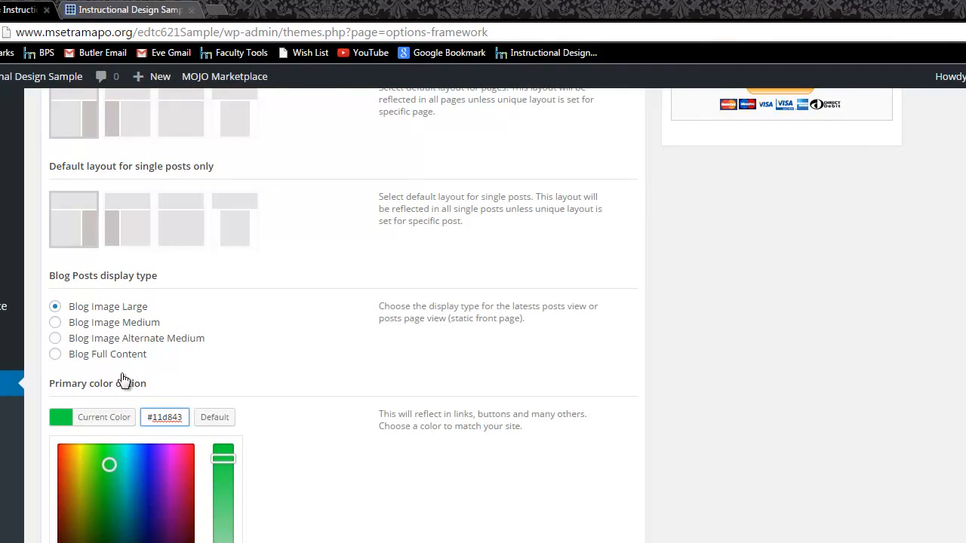
mouse_move(114, 23)
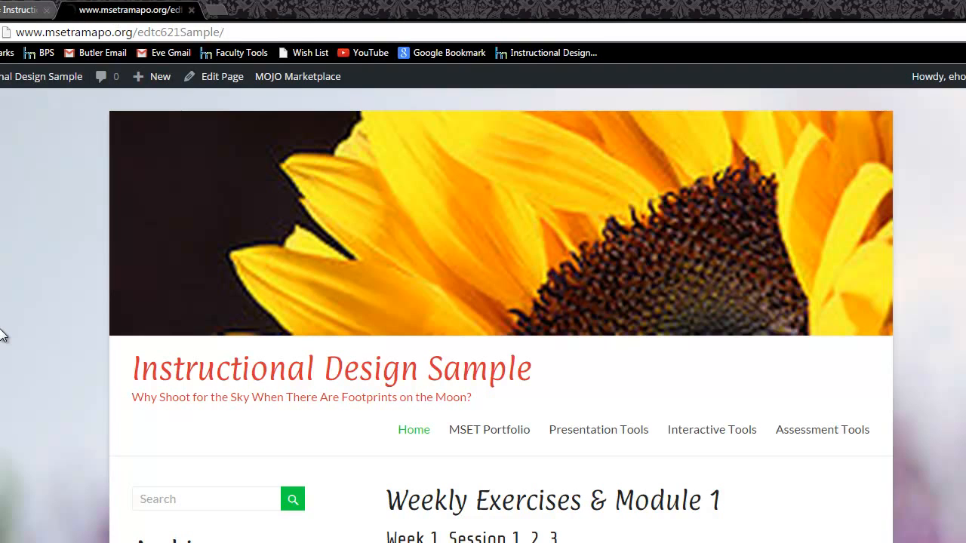
scroll("down", 3)
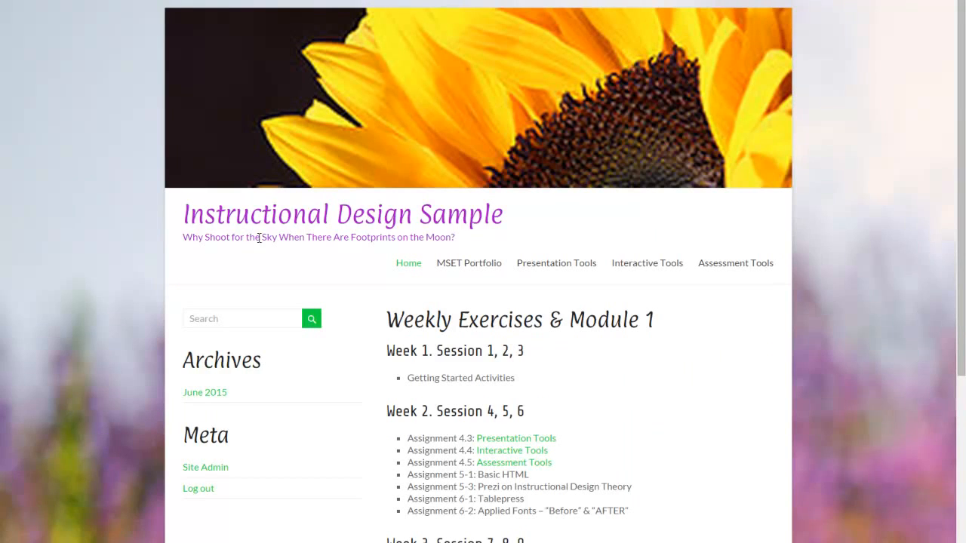
mouse_move(250, 284)
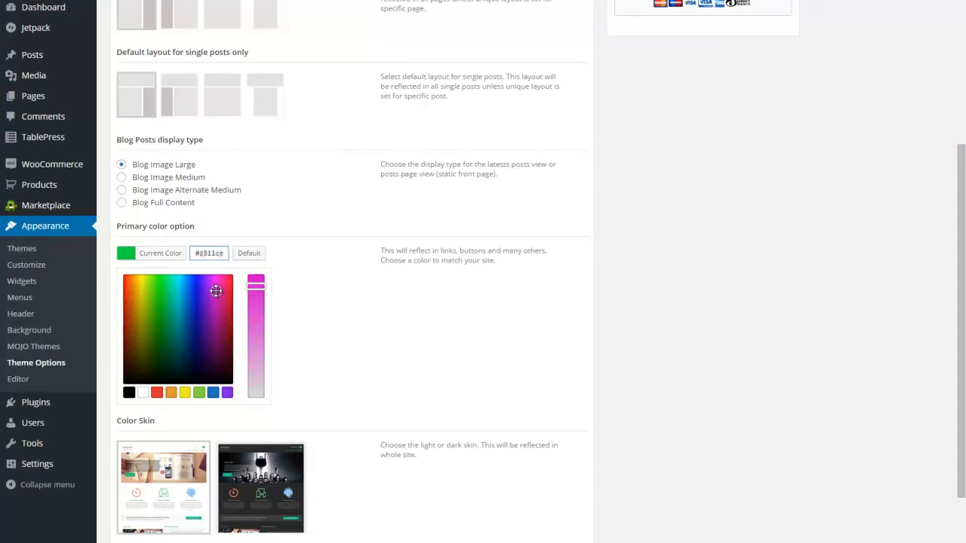
Pick a purple for the primary accent colour and darken it.
left_click(211, 304)
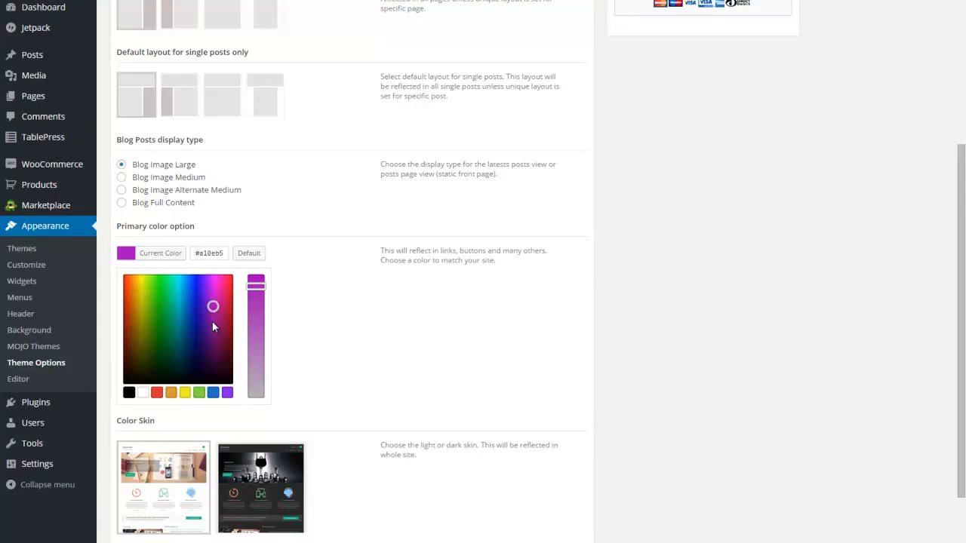
left_click(213, 327)
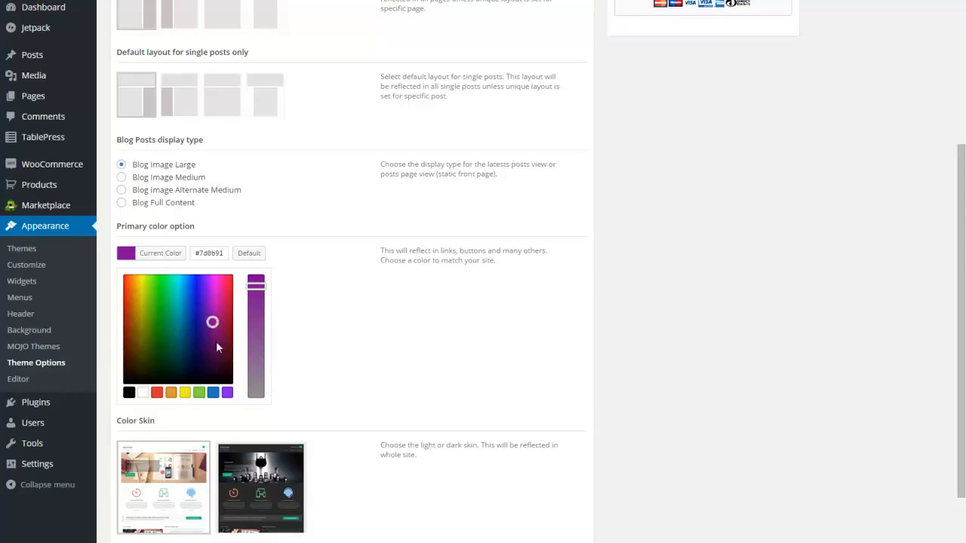
scroll("down", 3)
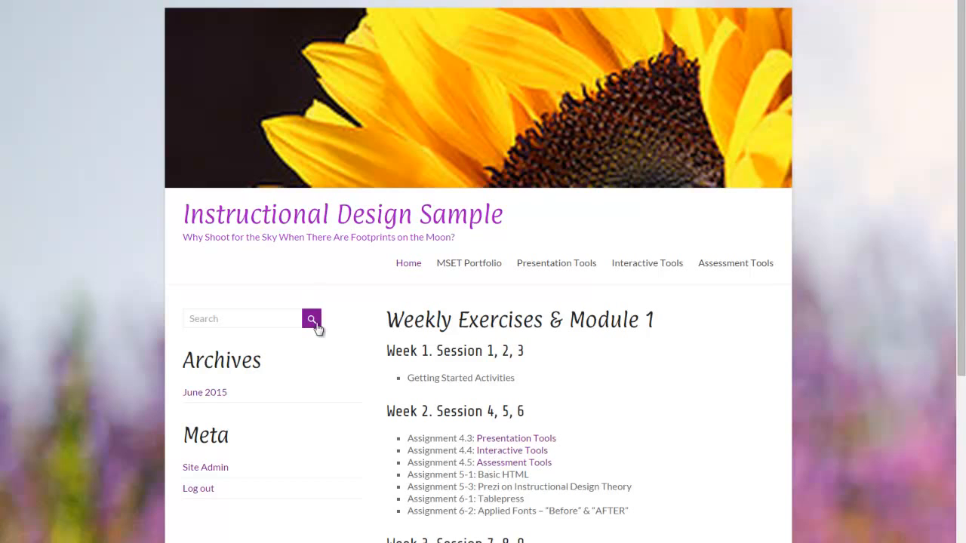
mouse_move(505, 474)
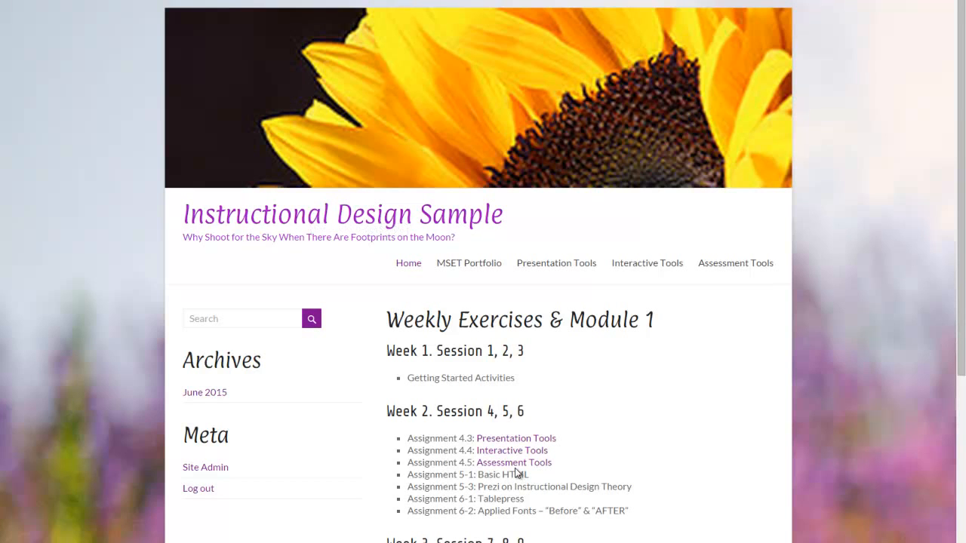
Scroll through the reloaded live site showing purple links and search button.
scroll("down", 3)
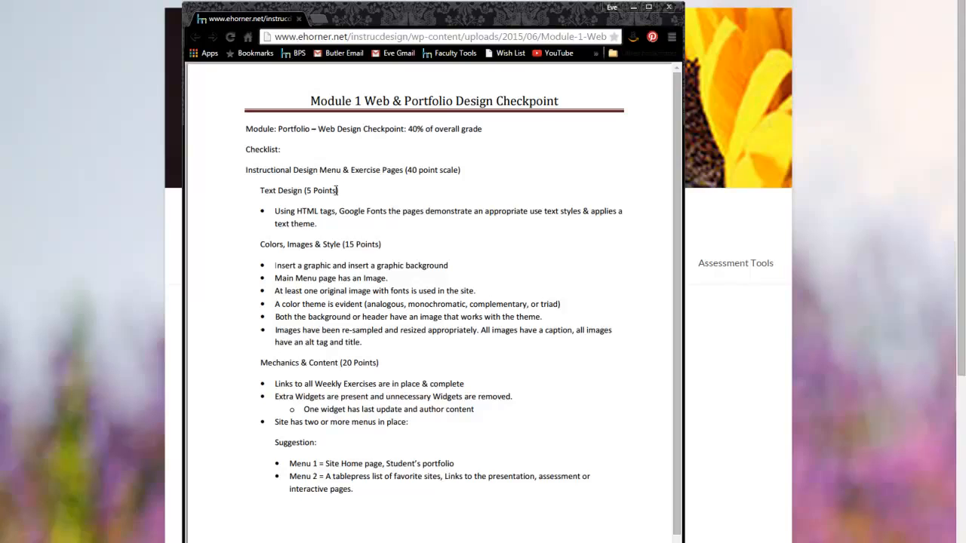
mouse_move(321, 318)
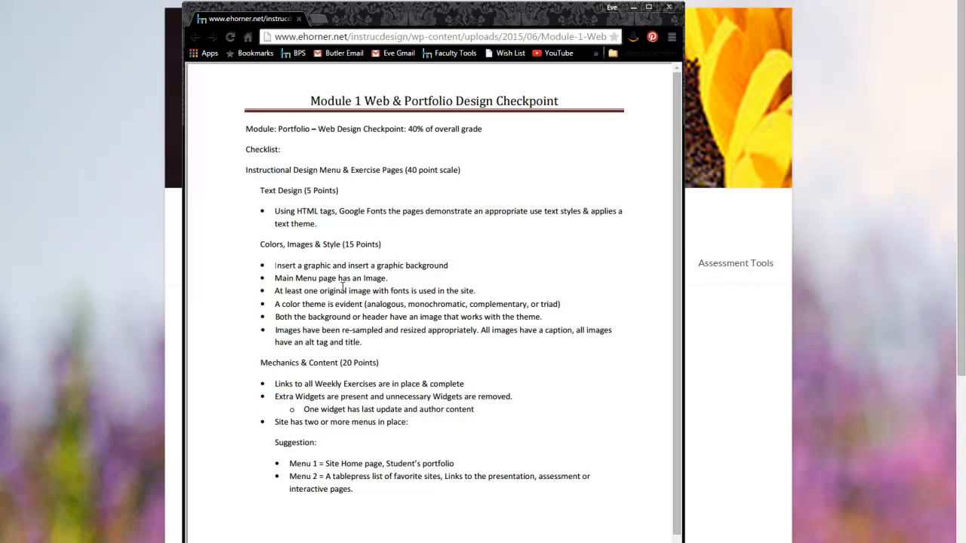
mouse_move(465, 14)
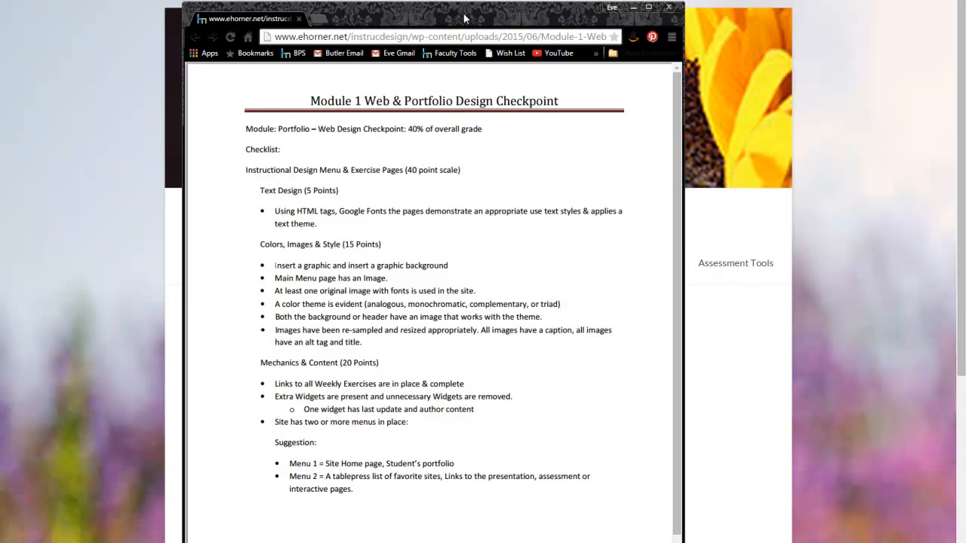
mouse_move(459, 18)
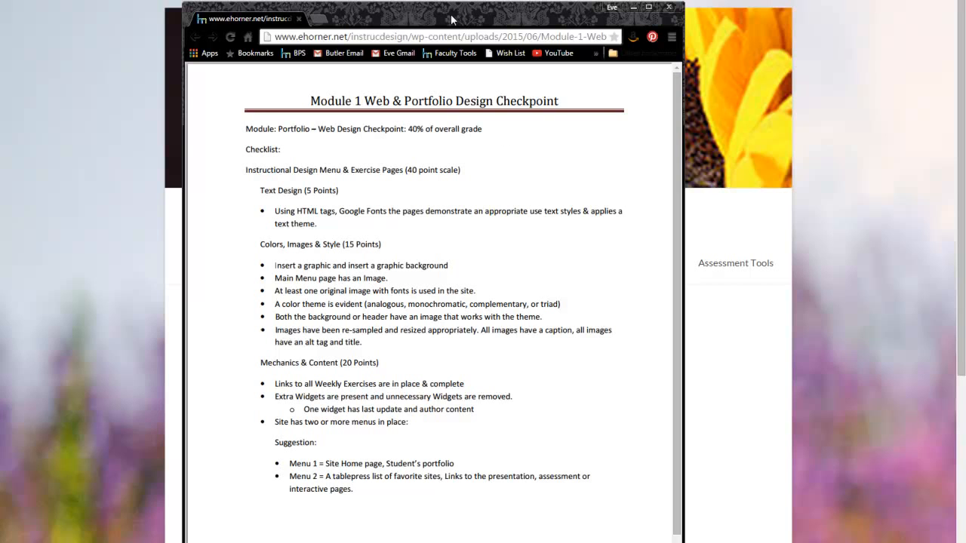